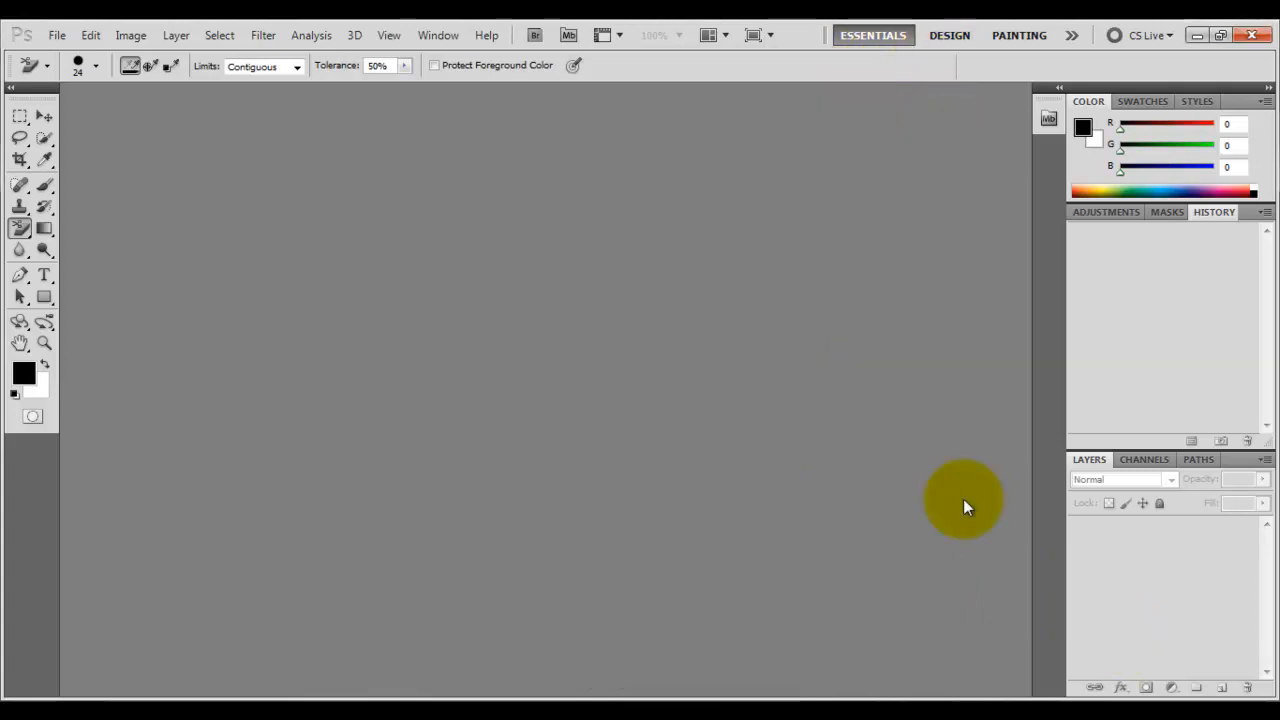
Step: Open drjailbreak.jpg from the Desktop through File > Open
{"action": "left_click", "coordinate": [57, 35]}
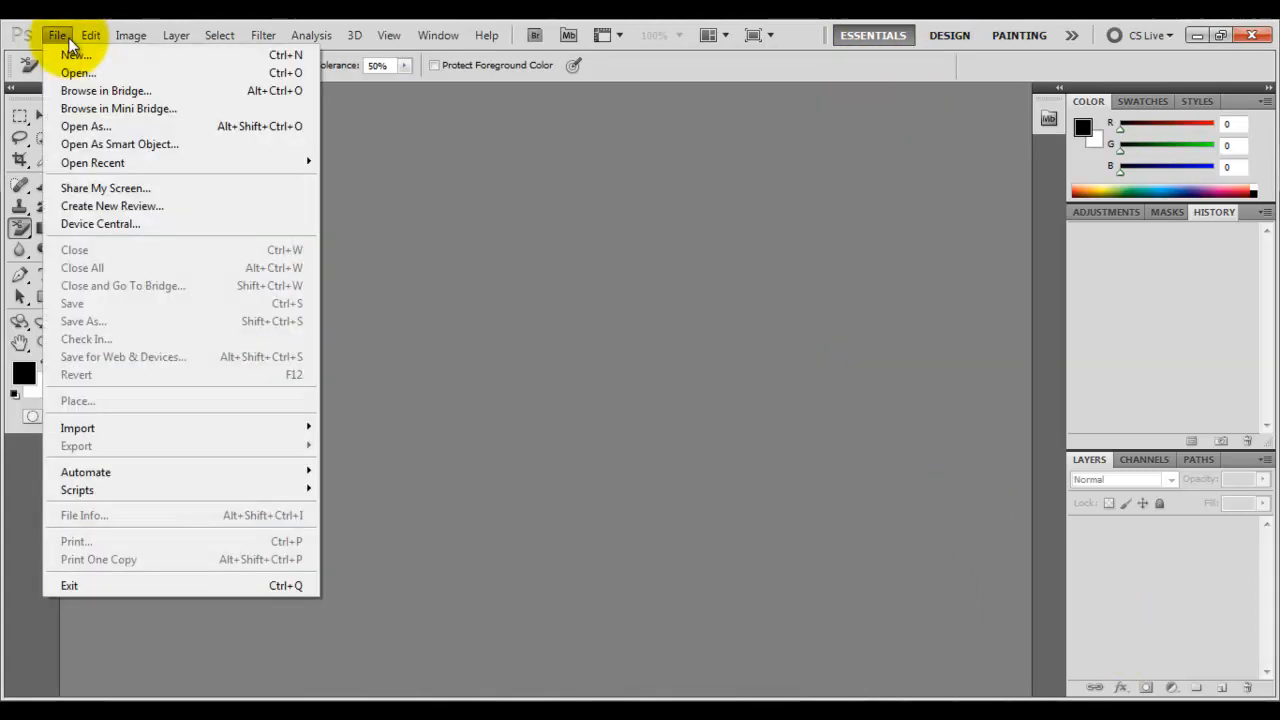
{"action": "left_click", "coordinate": [78, 72]}
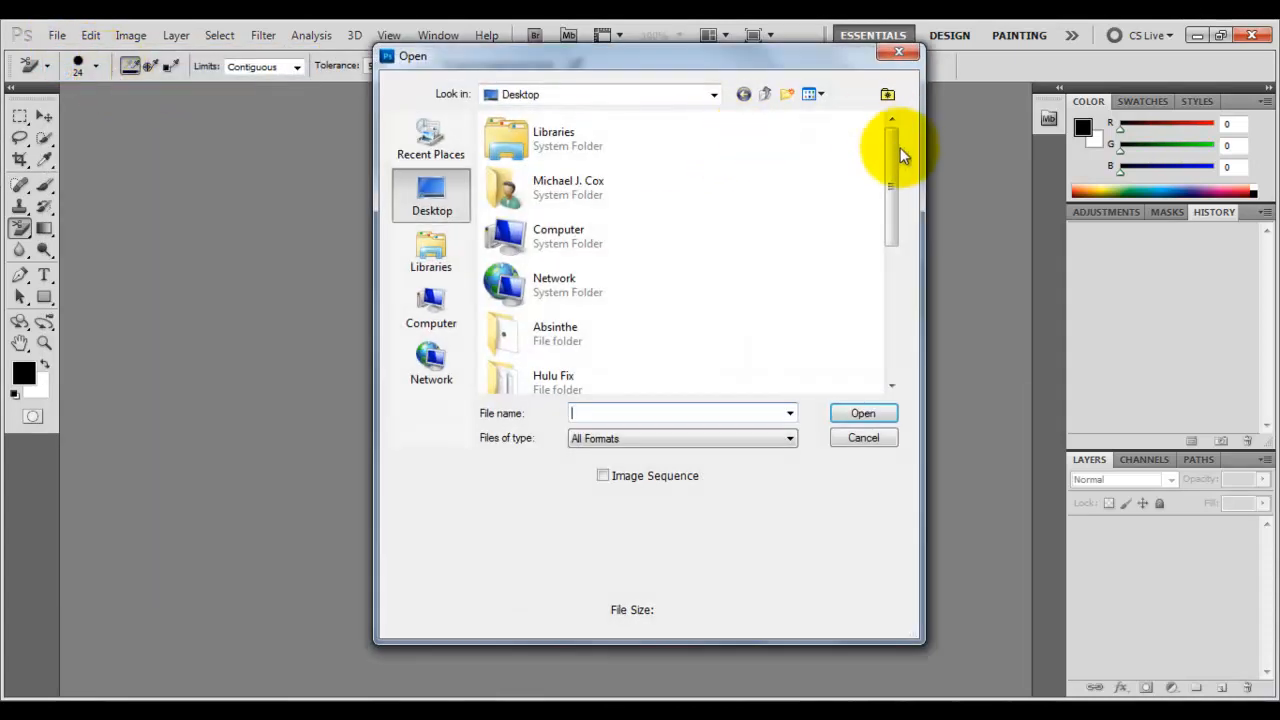
{"action": "left_click", "coordinate": [567, 363]}
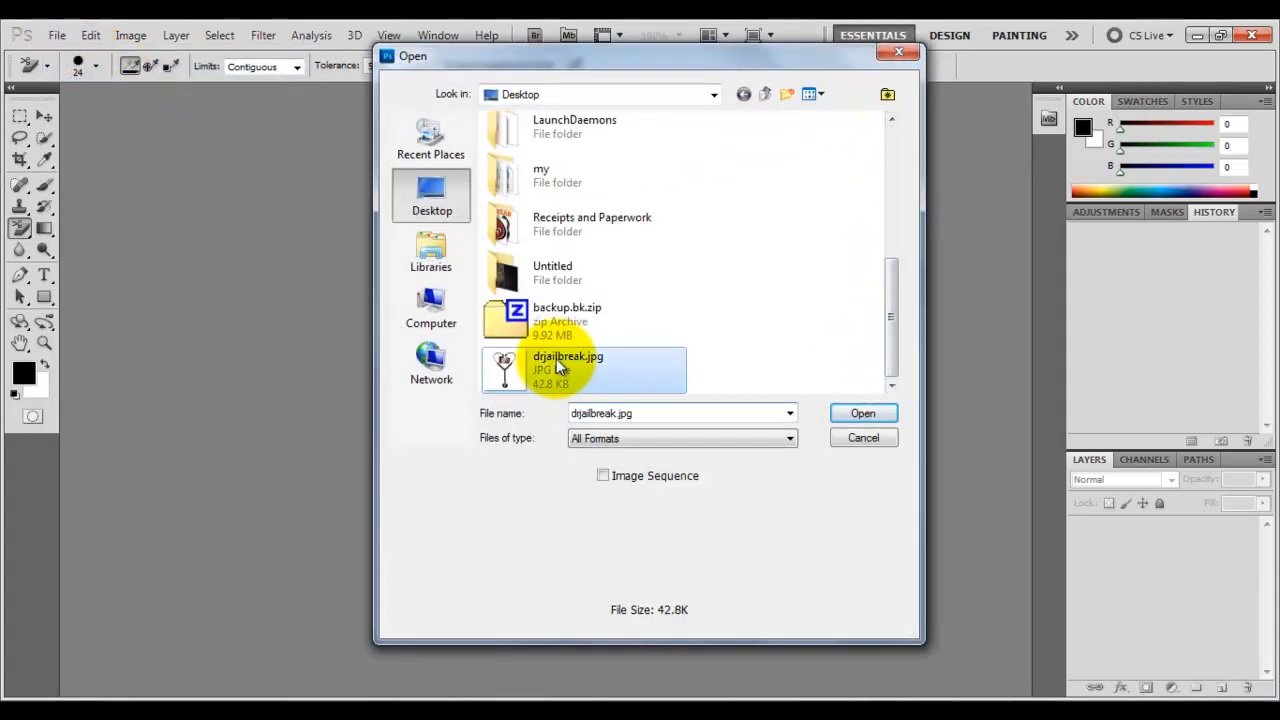
{"action": "left_click", "coordinate": [862, 413]}
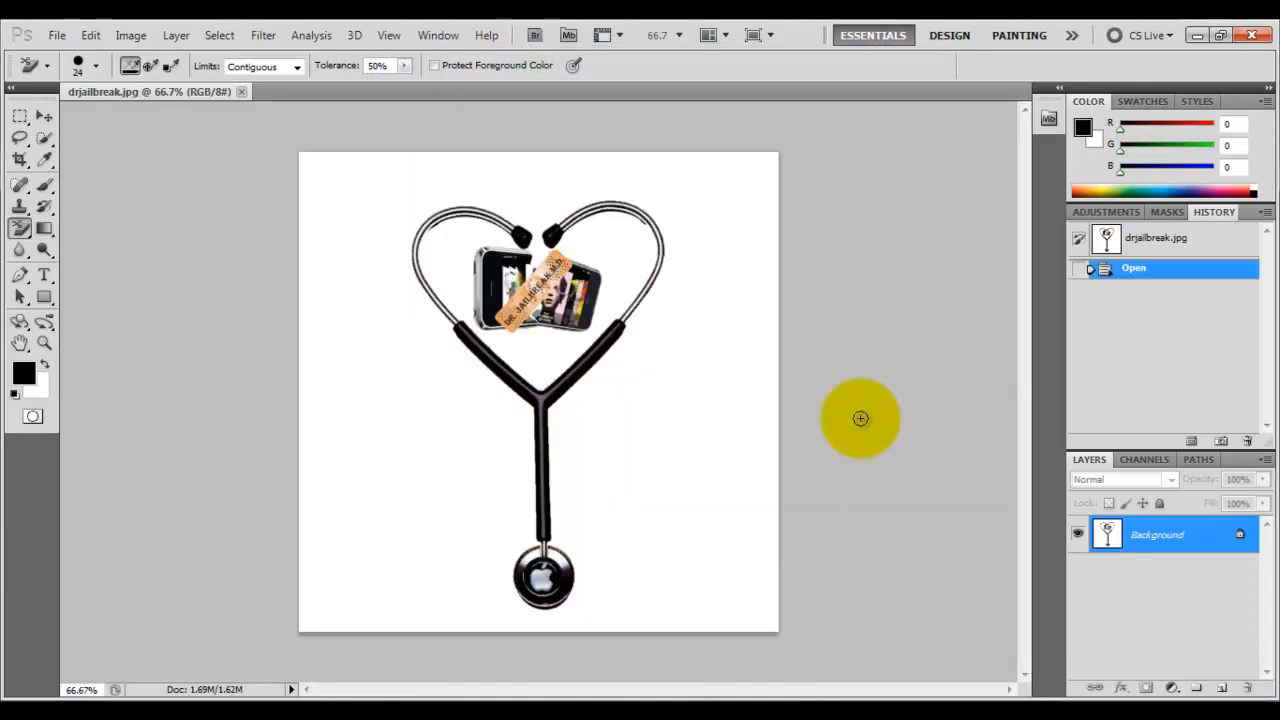
{"action": "mouse_move", "coordinate": [827, 411]}
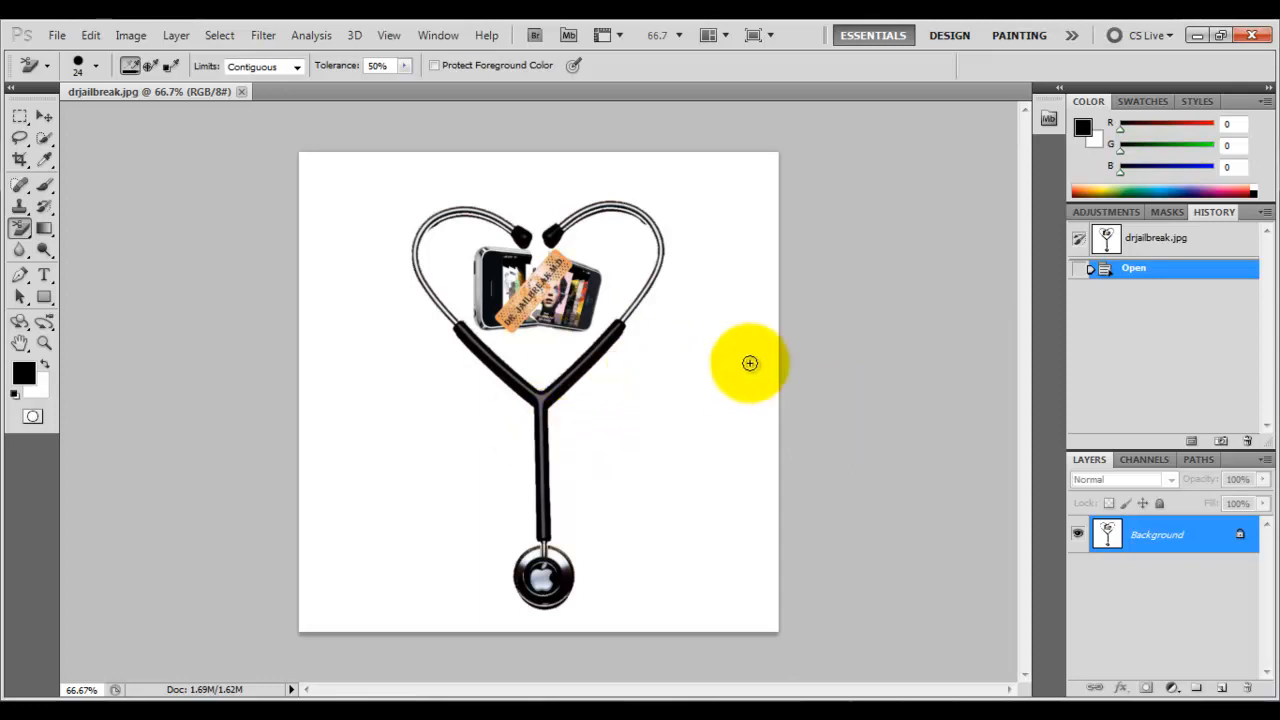
{"action": "mouse_move", "coordinate": [676, 306]}
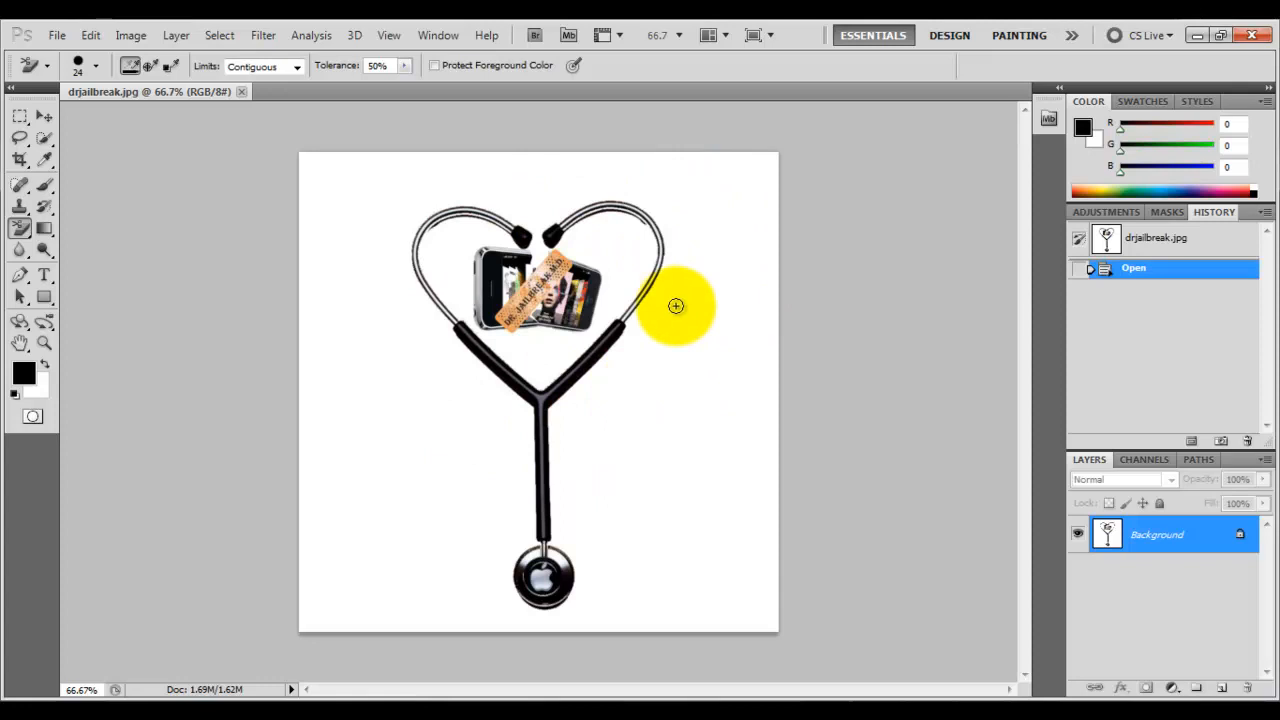
{"action": "mouse_move", "coordinate": [716, 343]}
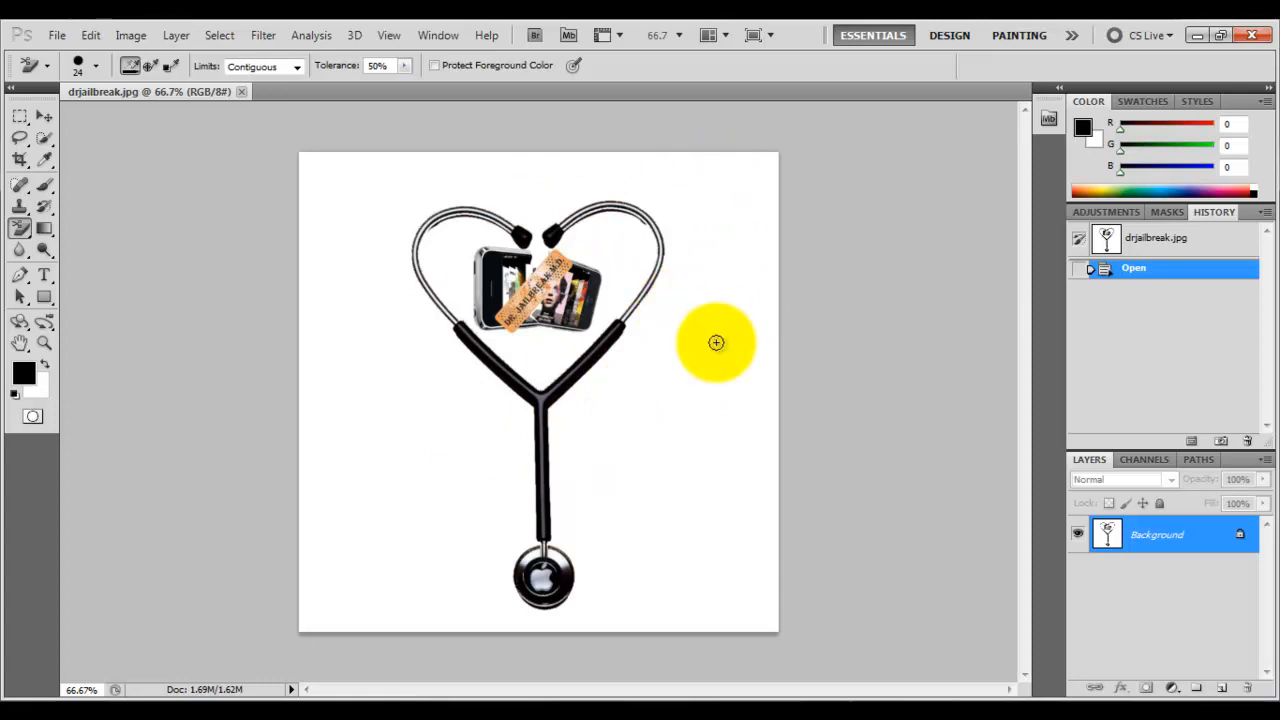
{"action": "mouse_move", "coordinate": [702, 345]}
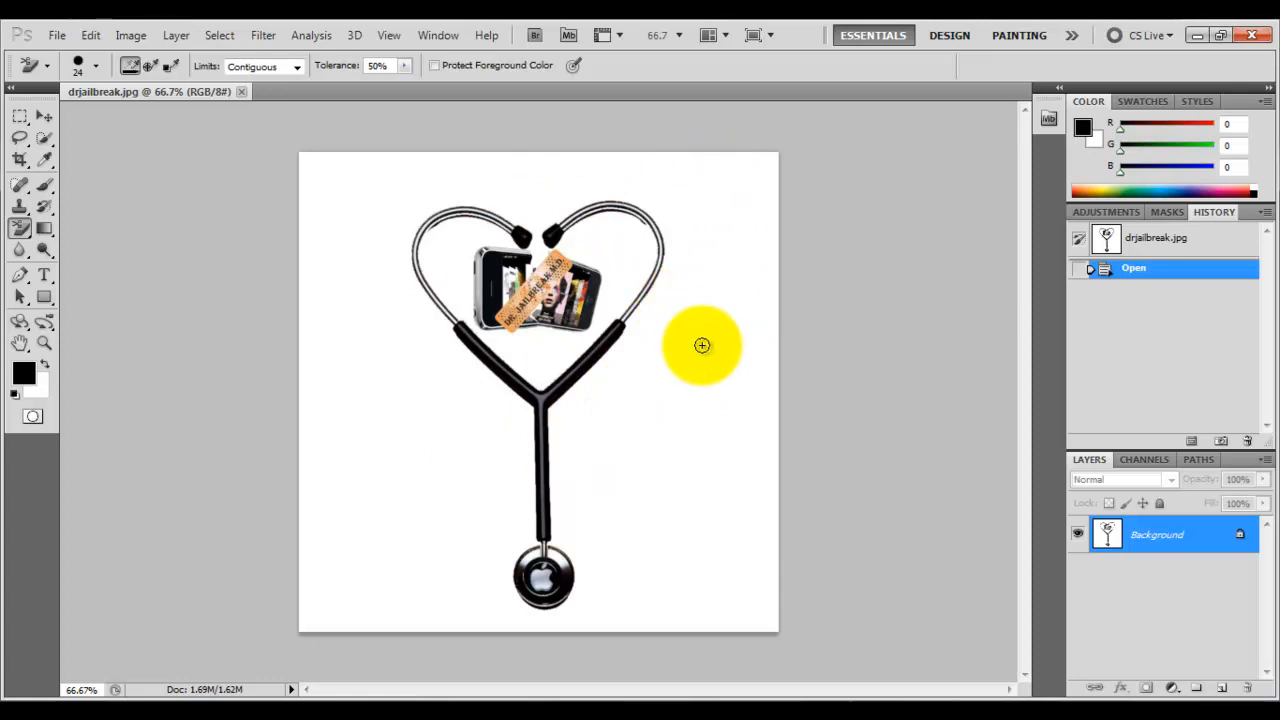
{"action": "mouse_move", "coordinate": [705, 653]}
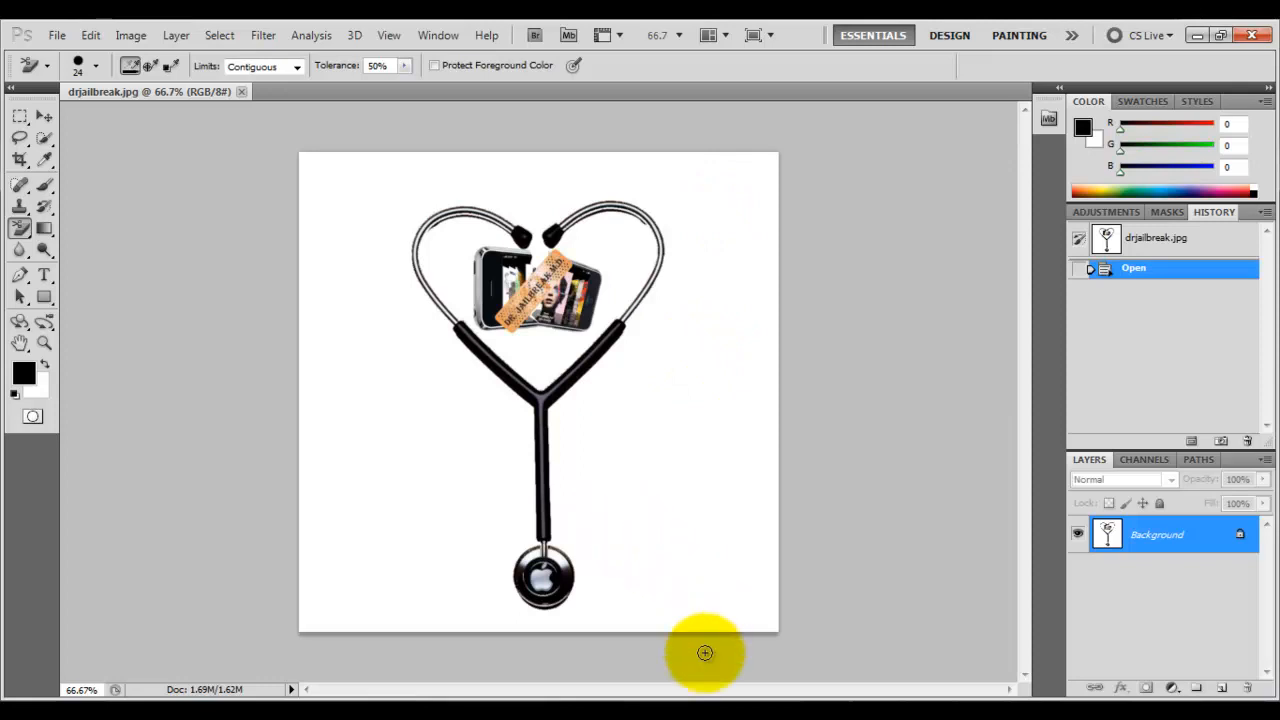
{"action": "mouse_move", "coordinate": [1197, 40]}
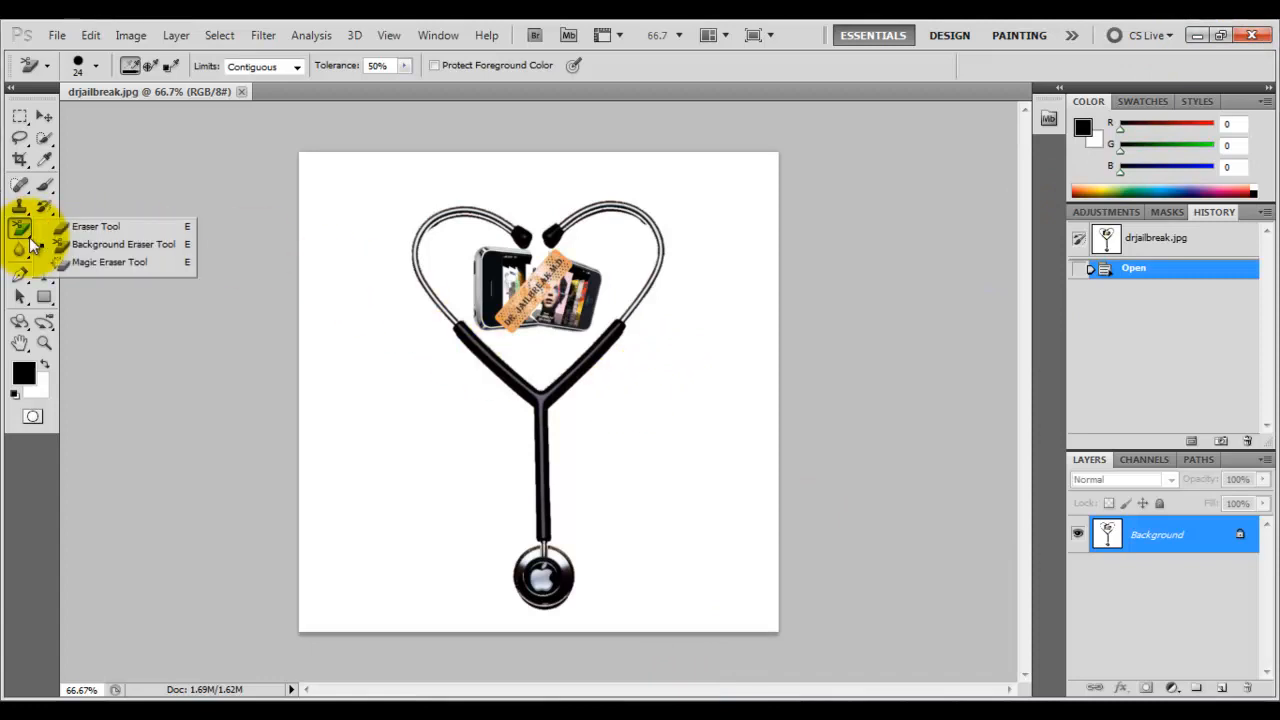
{"action": "mouse_move", "coordinate": [123, 244]}
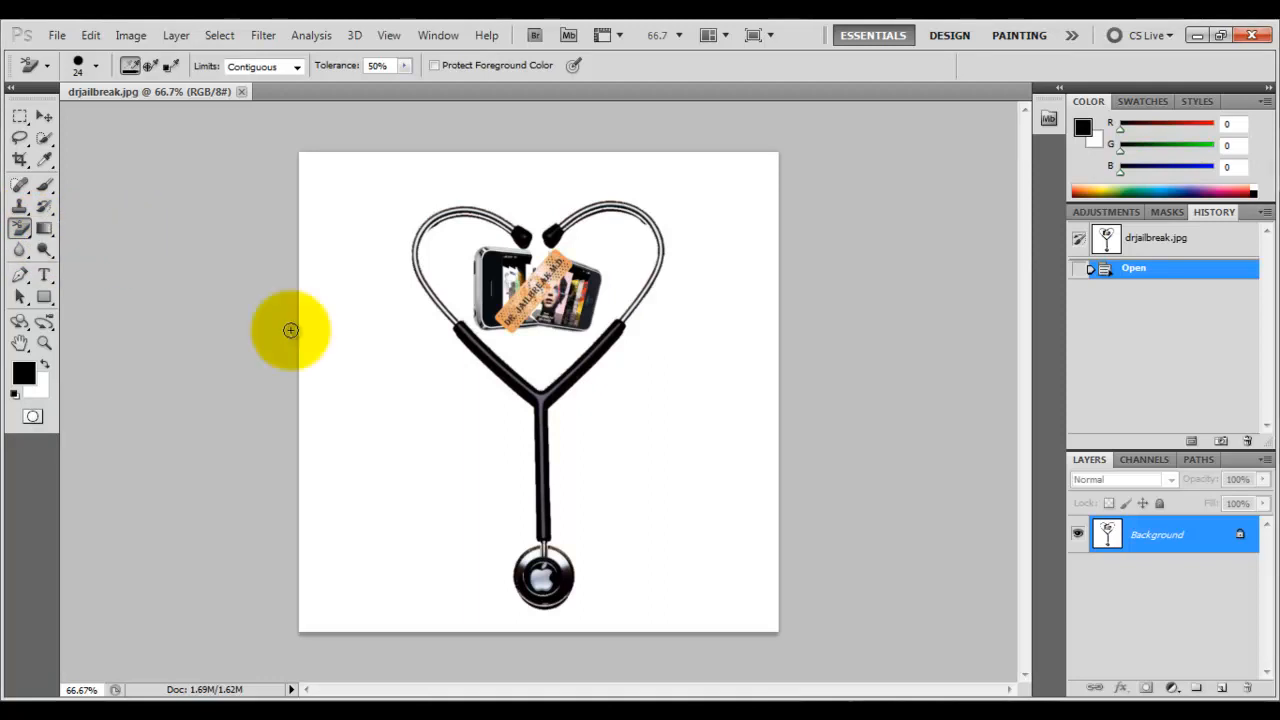
Step: Enlarge the Background Eraser brush and erase the white area around the stethoscope
{"action": "left_click", "coordinate": [96, 65]}
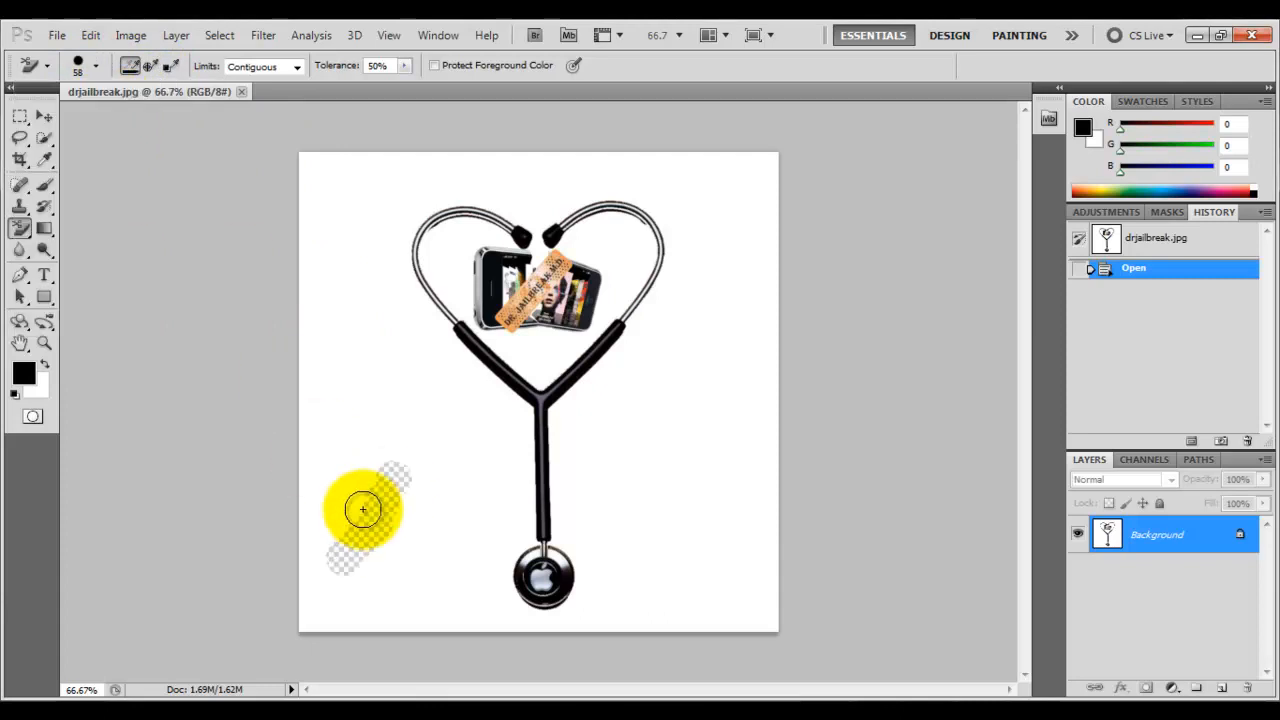
{"action": "left_click_drag", "start_coordinate": [363, 510], "coordinate": [420, 490]}
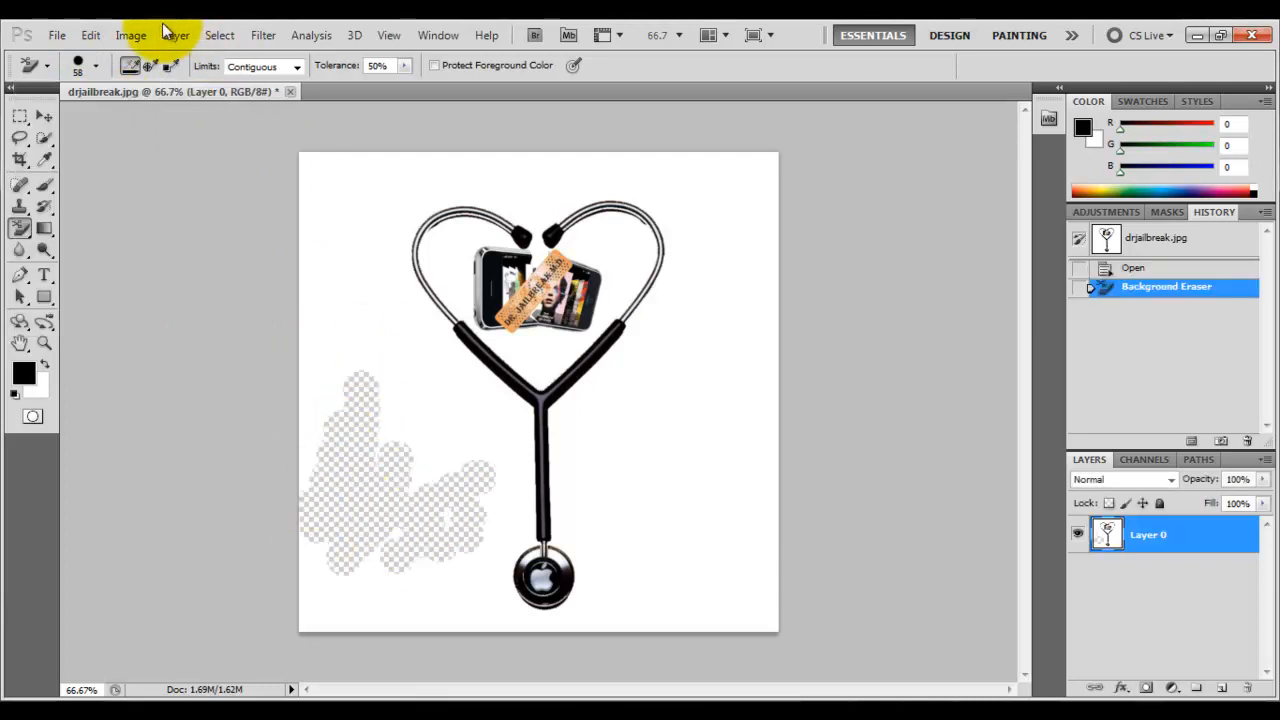
{"action": "left_click", "coordinate": [365, 497]}
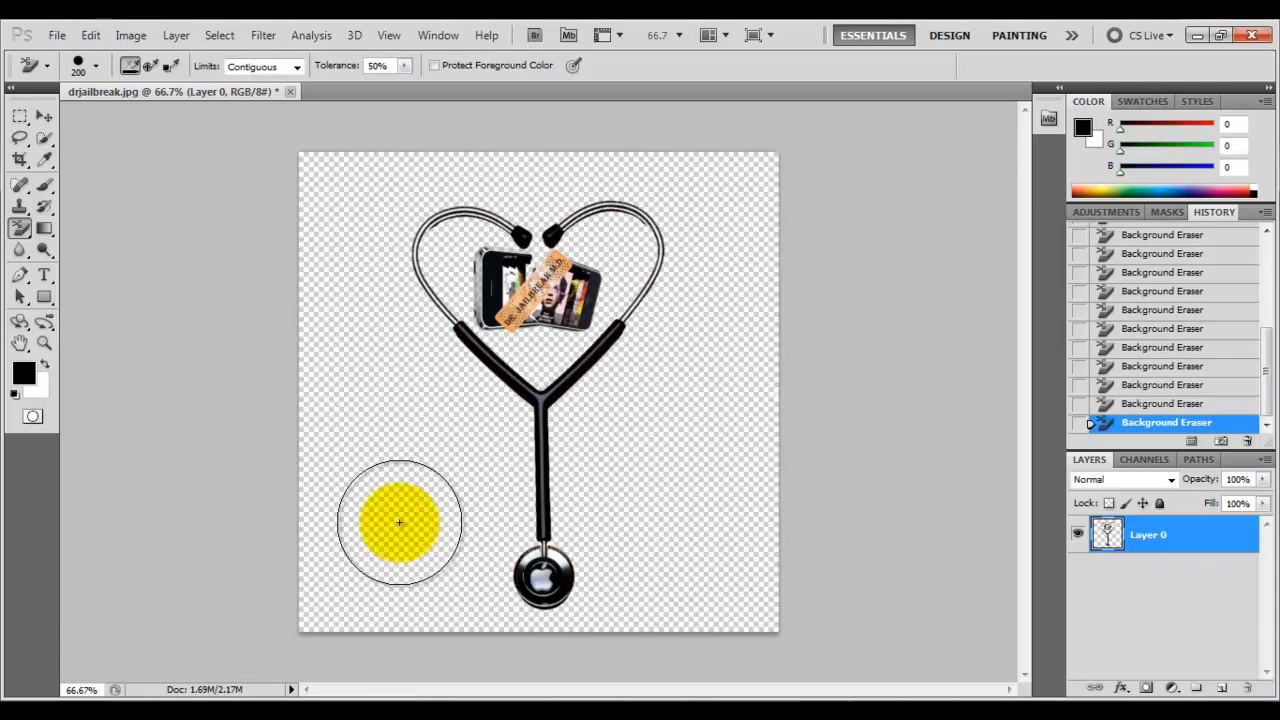
{"action": "left_click", "coordinate": [131, 35]}
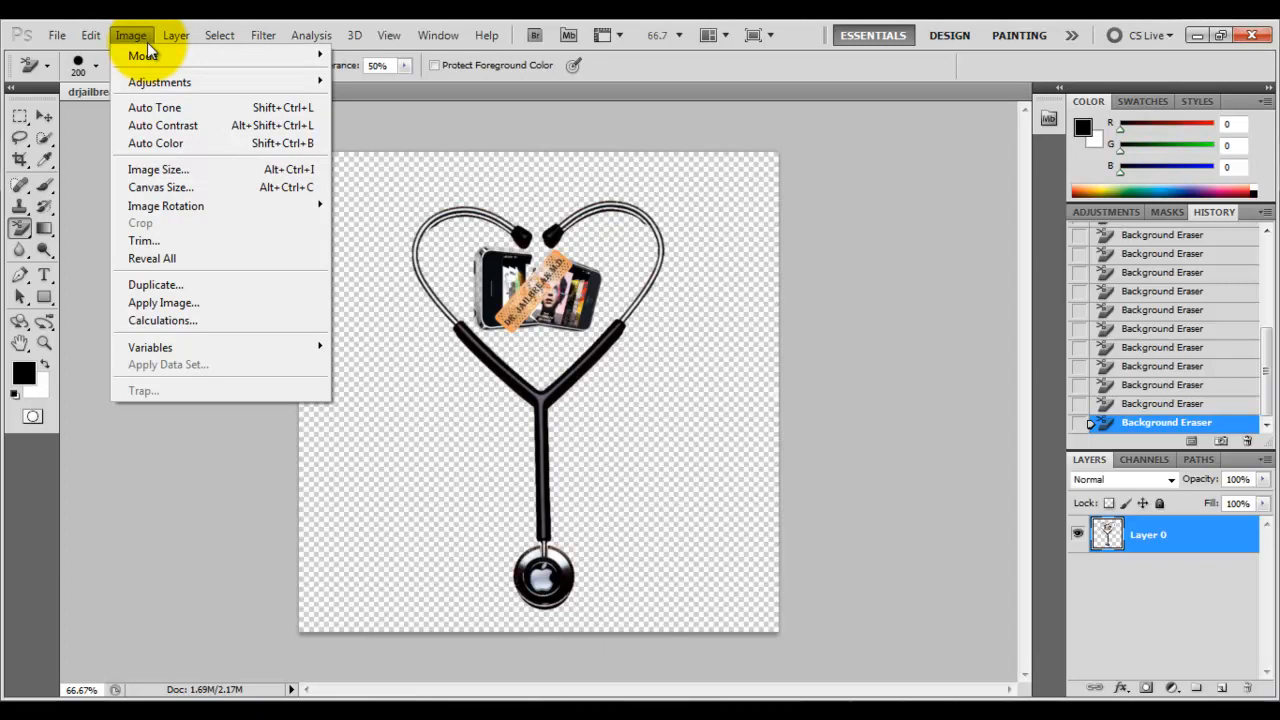
{"action": "mouse_move", "coordinate": [165, 206]}
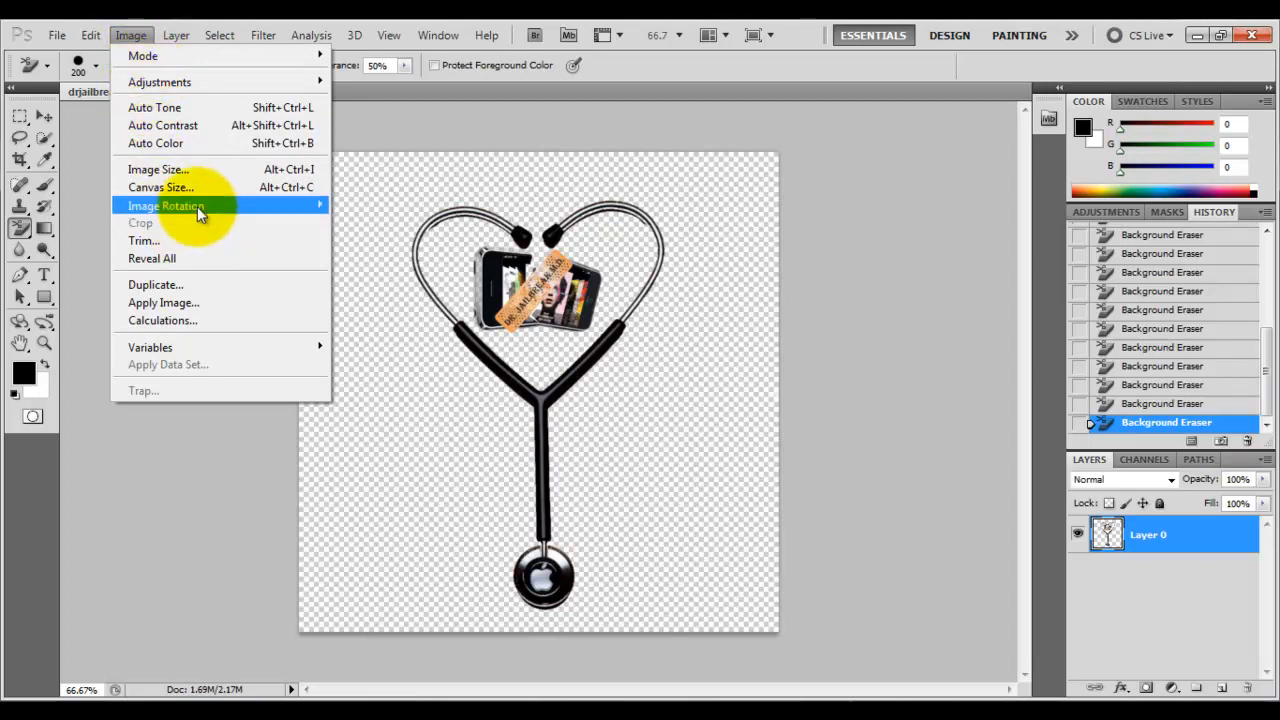
{"action": "mouse_move", "coordinate": [161, 187]}
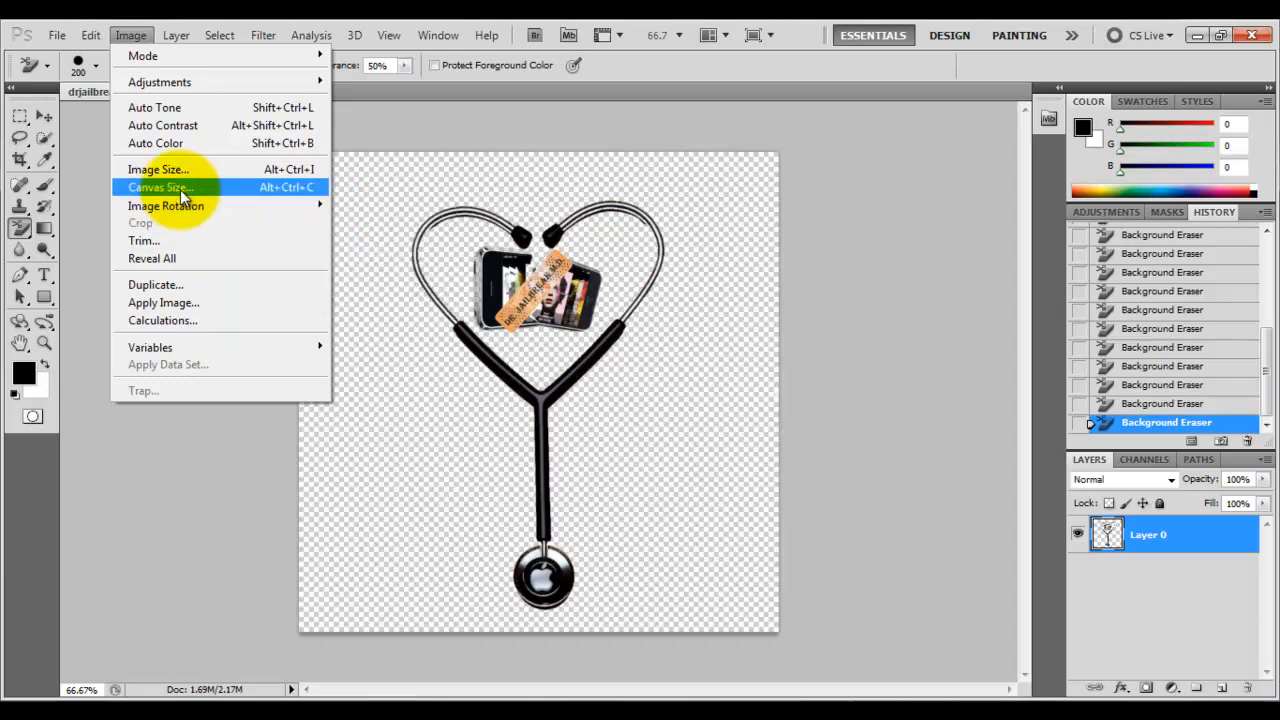
{"action": "mouse_move", "coordinate": [163, 302]}
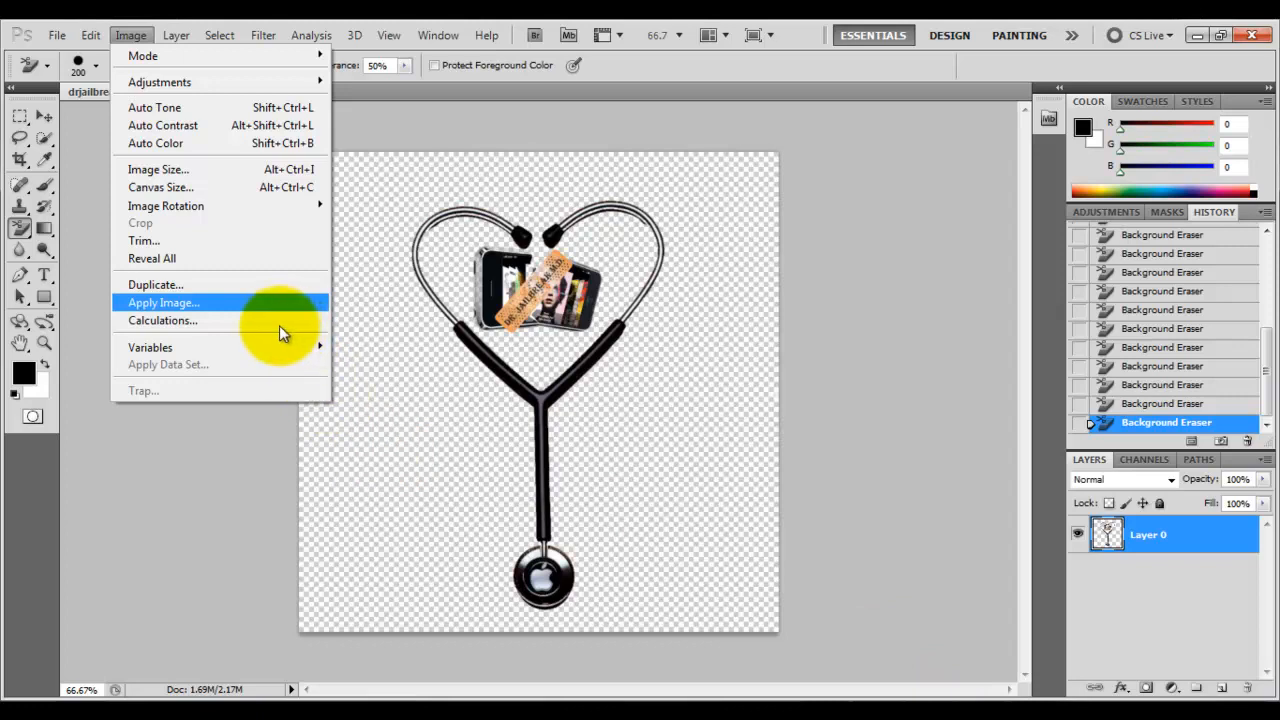
Step: Resize the logo from 768 to 110 pixels square with Constrain Proportions on
{"action": "left_click", "coordinate": [158, 169]}
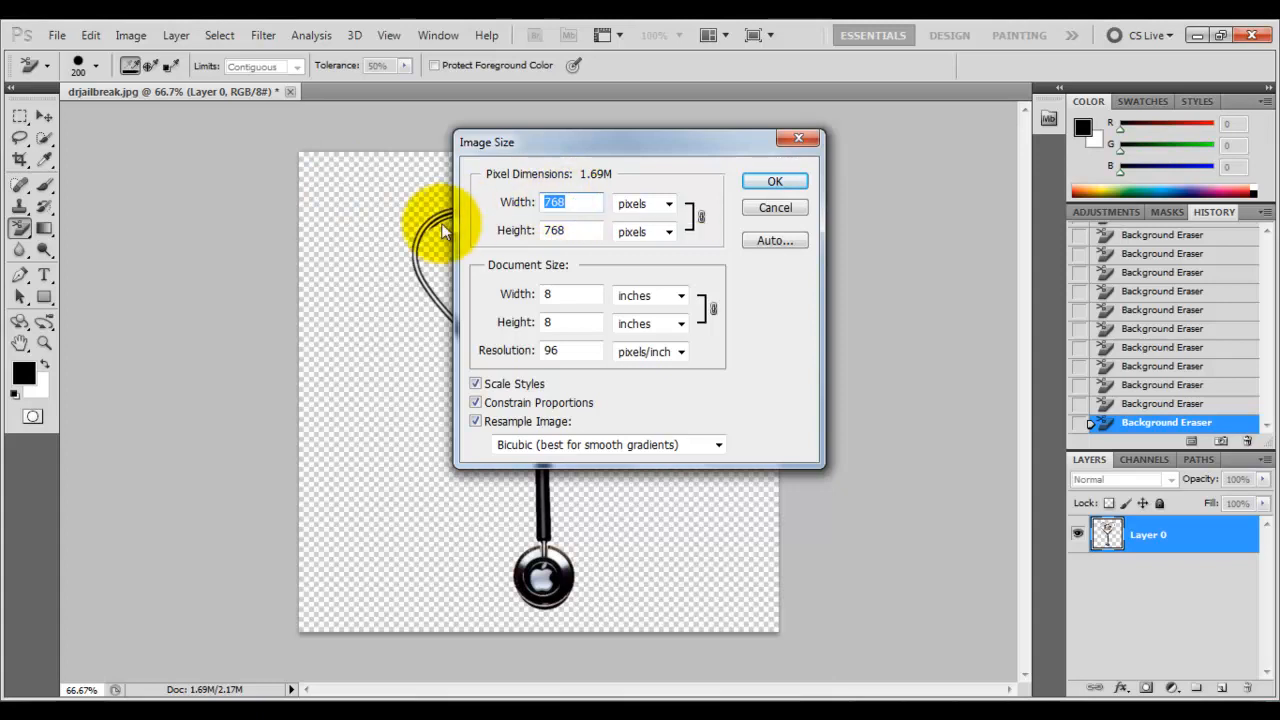
{"action": "type", "text": "110"}
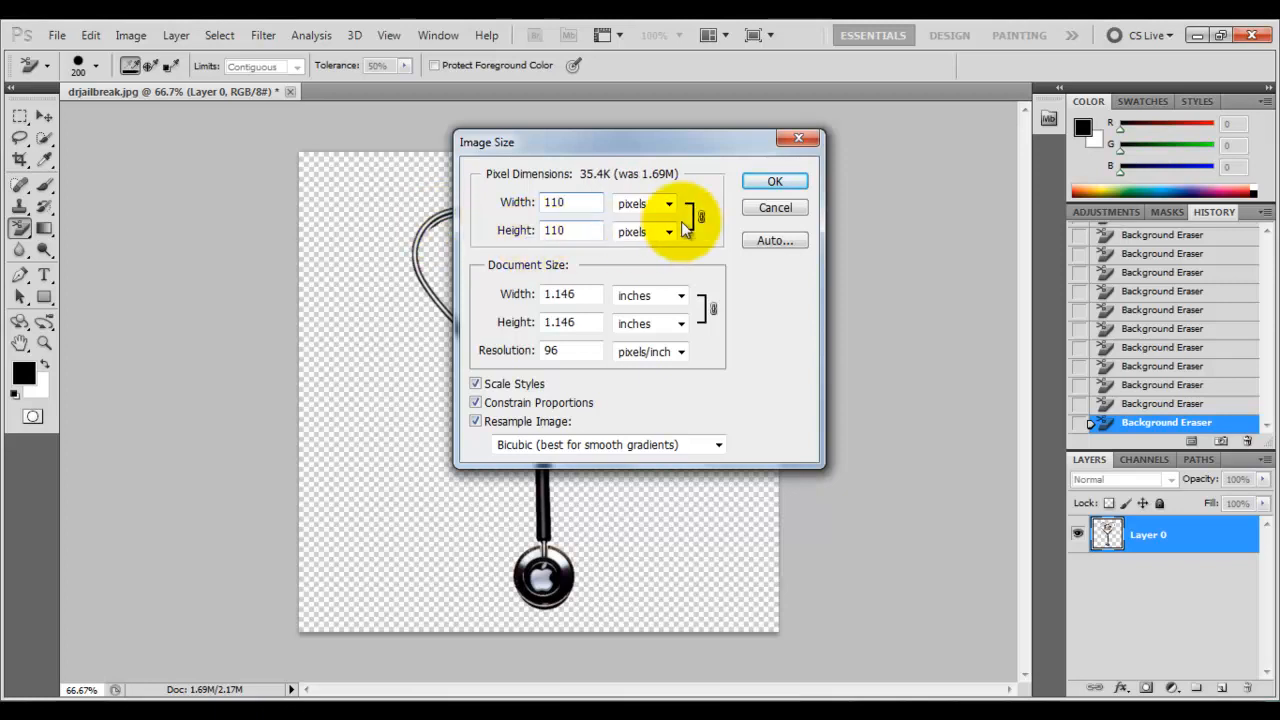
{"action": "left_click", "coordinate": [774, 181]}
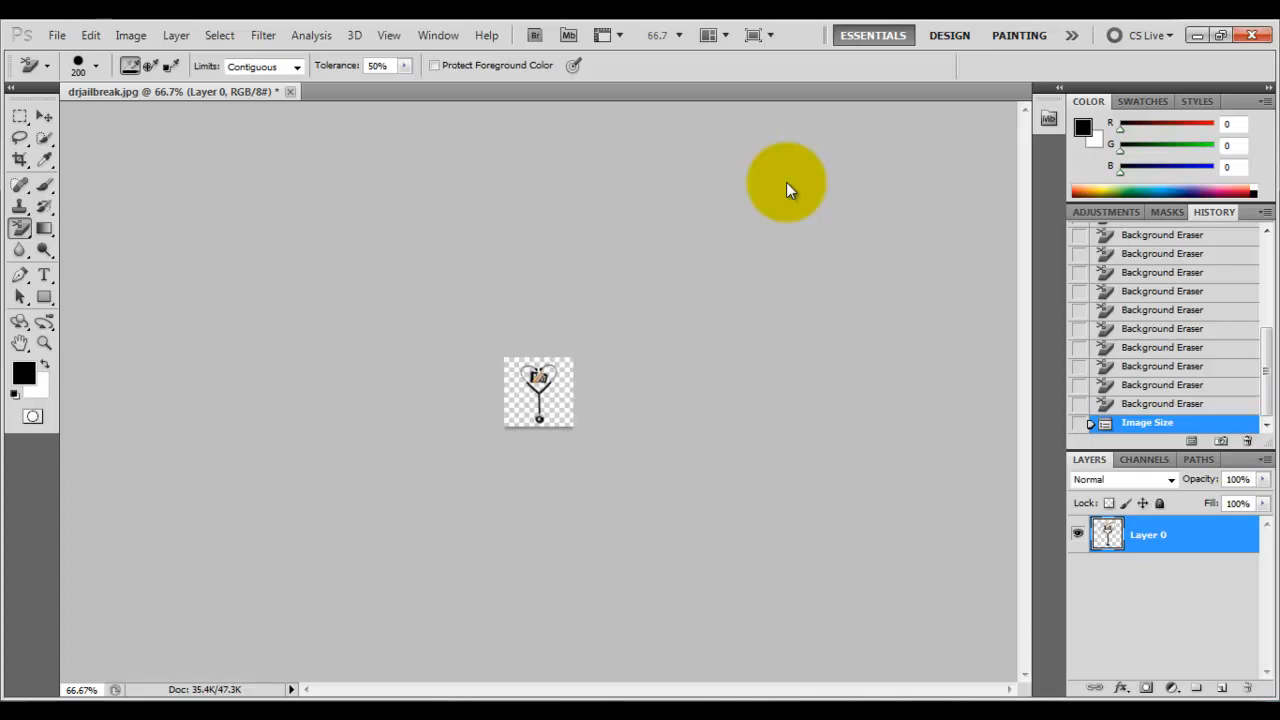
{"action": "left_click", "coordinate": [57, 35]}
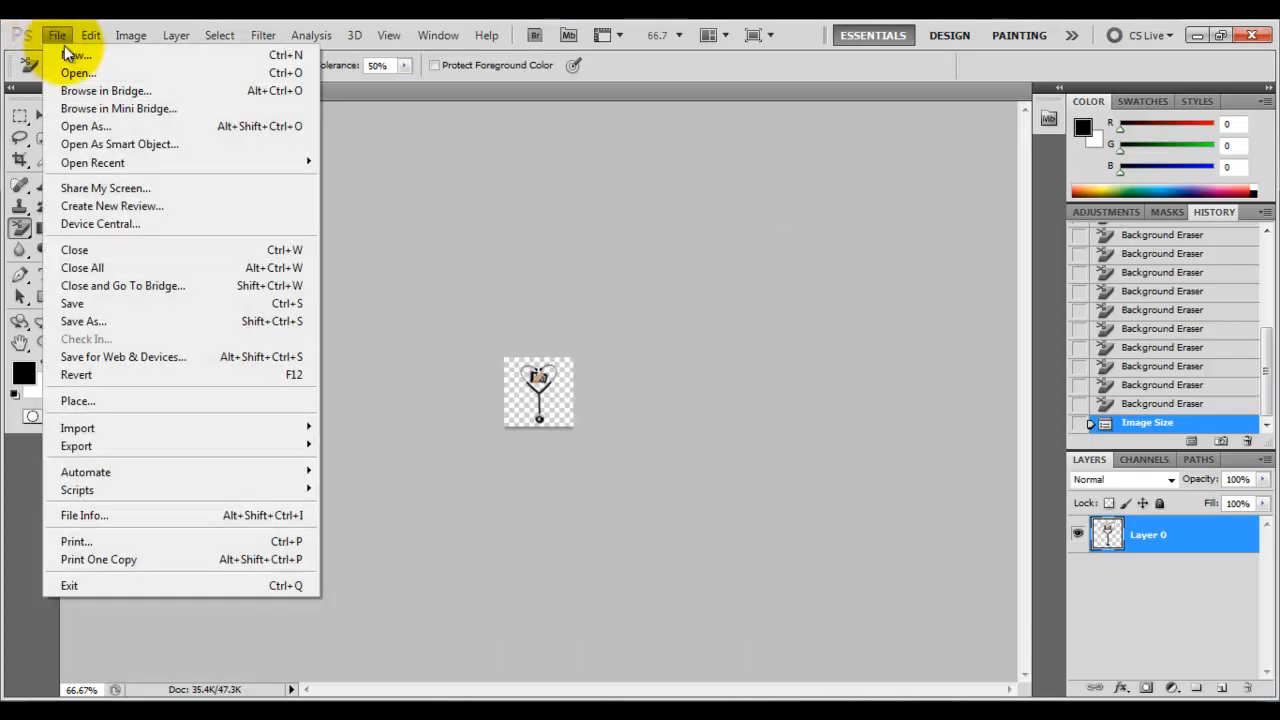
{"action": "left_click", "coordinate": [83, 321]}
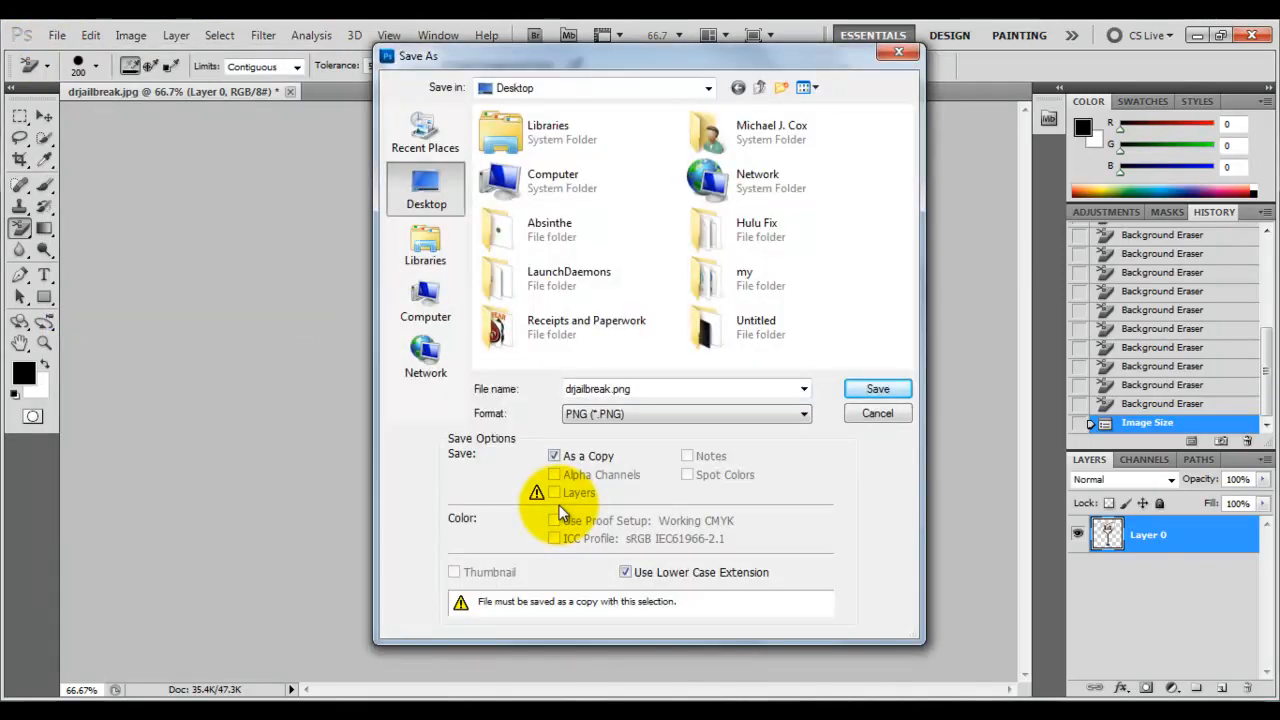
{"action": "mouse_move", "coordinate": [540, 390]}
{"action": "type", "text": "@2x"}
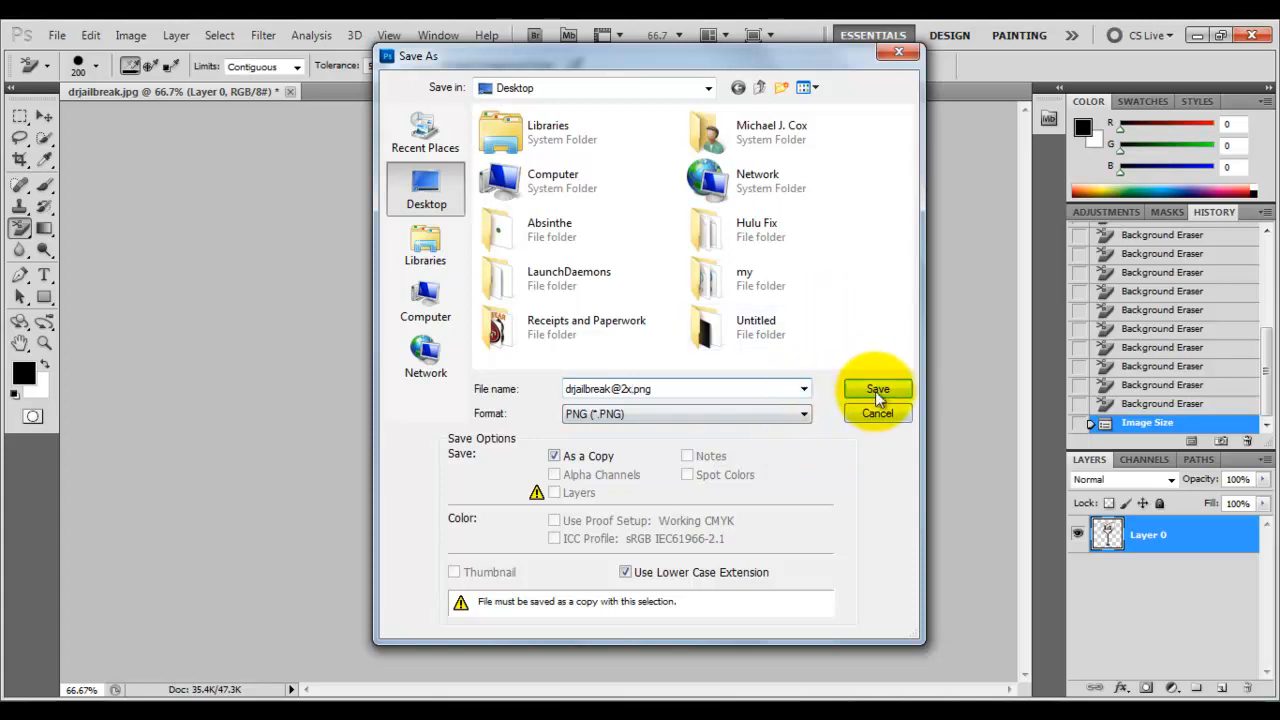
{"action": "left_click", "coordinate": [877, 389]}
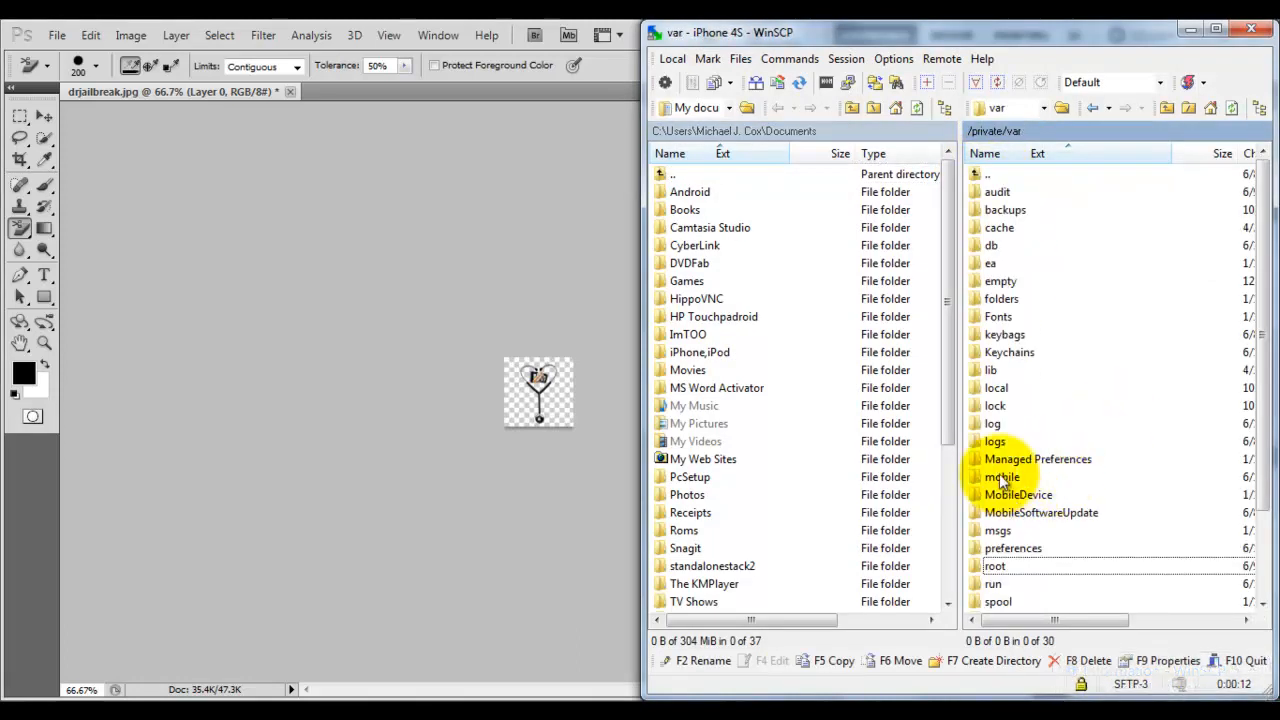
{"action": "double_click", "coordinate": [1001, 476]}
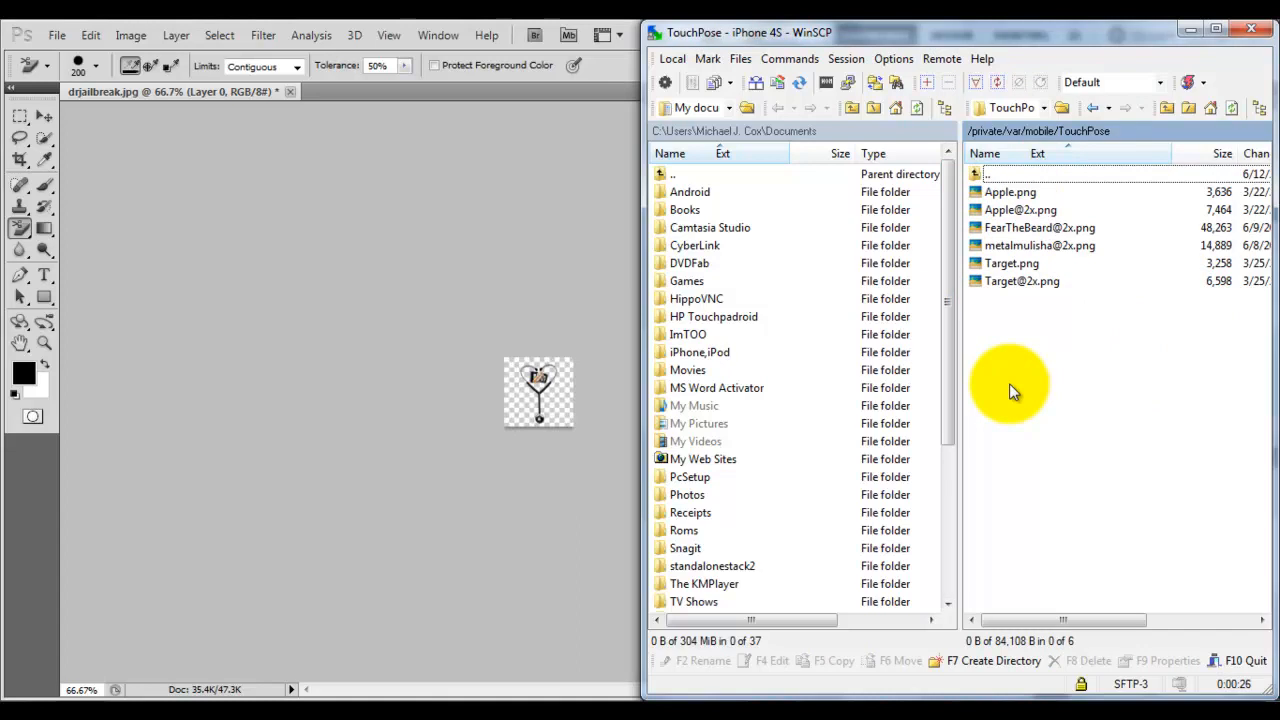
{"action": "left_click", "coordinate": [1010, 192]}
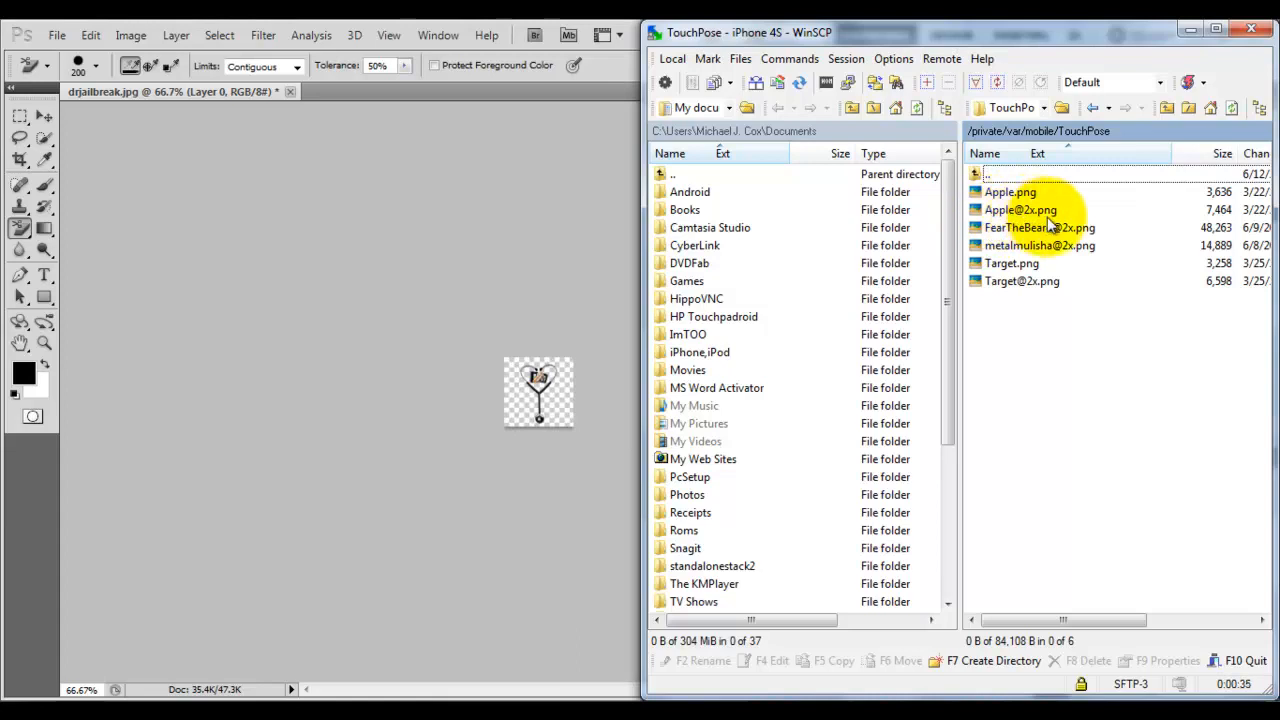
{"action": "left_click", "coordinate": [695, 107]}
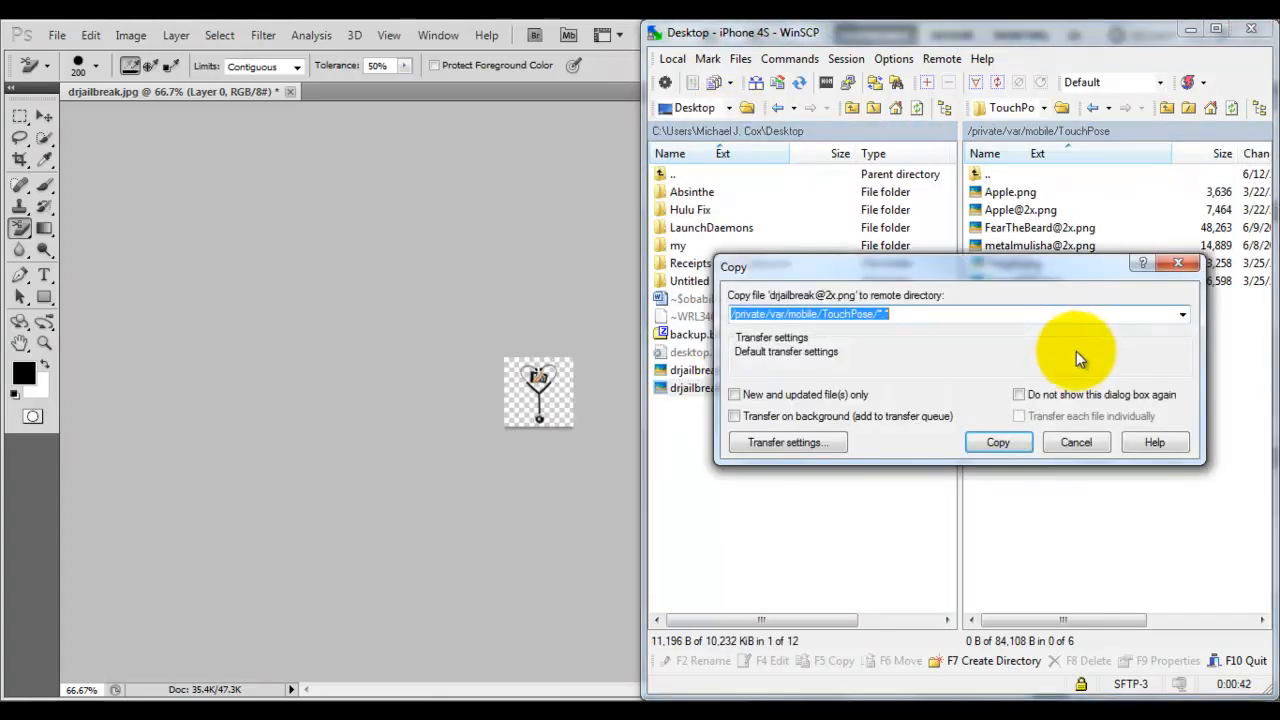
{"action": "left_click", "coordinate": [997, 442]}
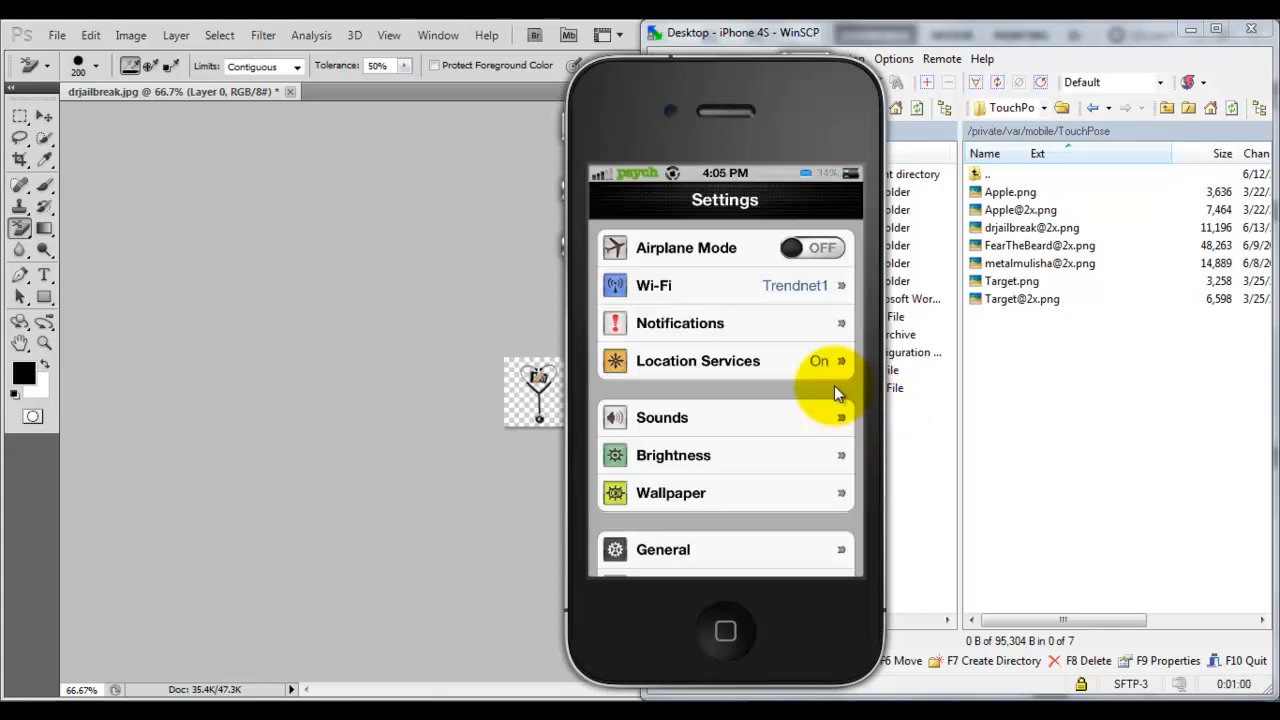
Step: Choose the stethoscope icon in TouchPose's Posé Box and dismiss the Success alert
{"action": "scroll", "scroll_direction": "down", "scroll_amount": 3}
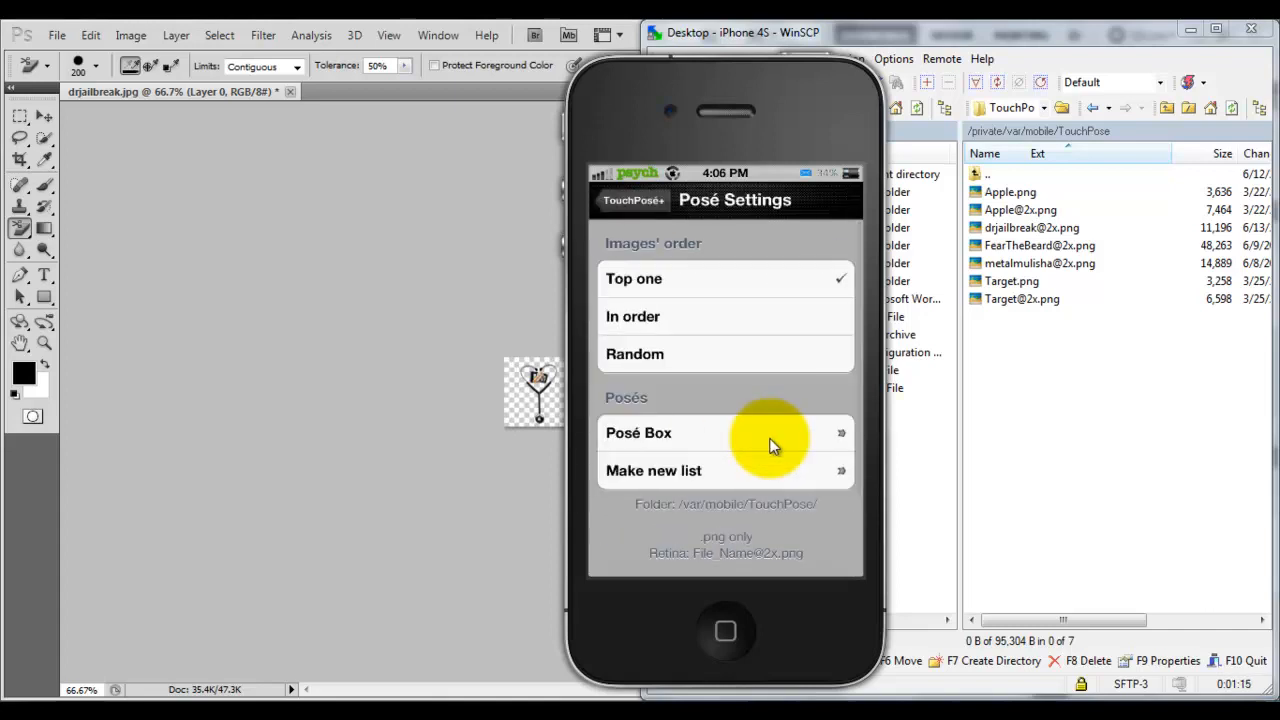
{"action": "left_click", "coordinate": [638, 433]}
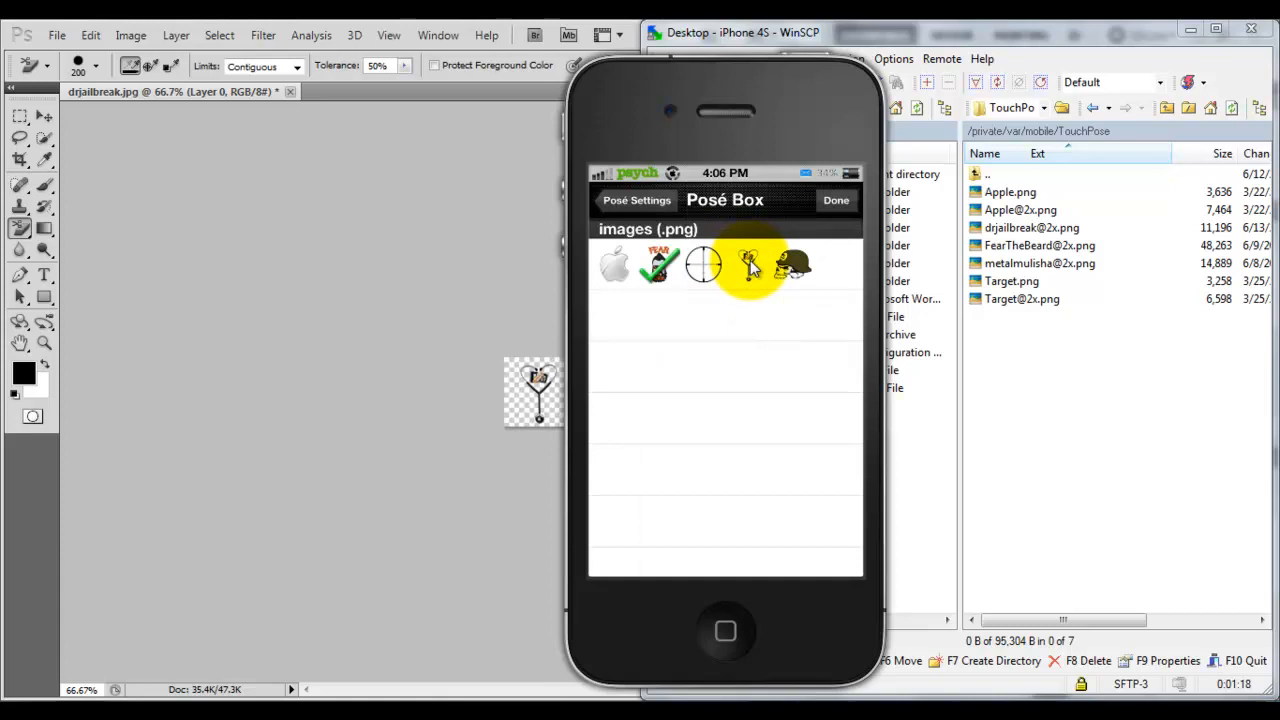
{"action": "left_click", "coordinate": [750, 265]}
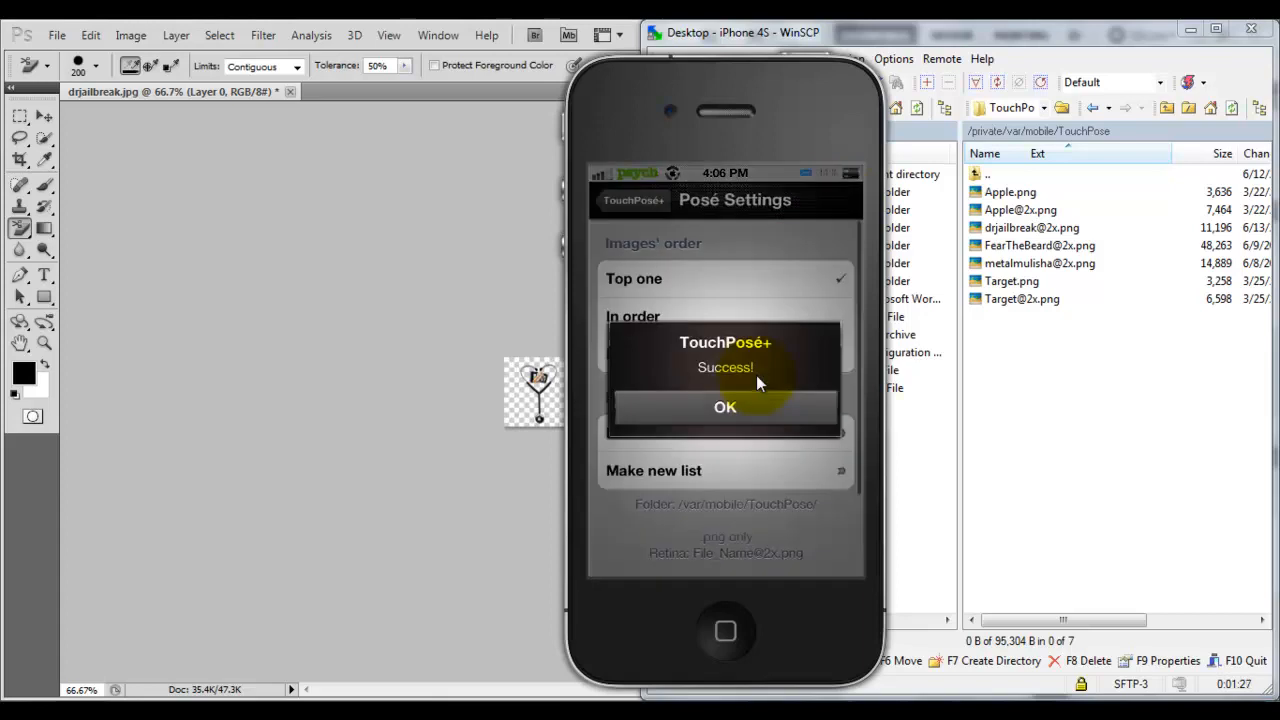
{"action": "left_click", "coordinate": [724, 407]}
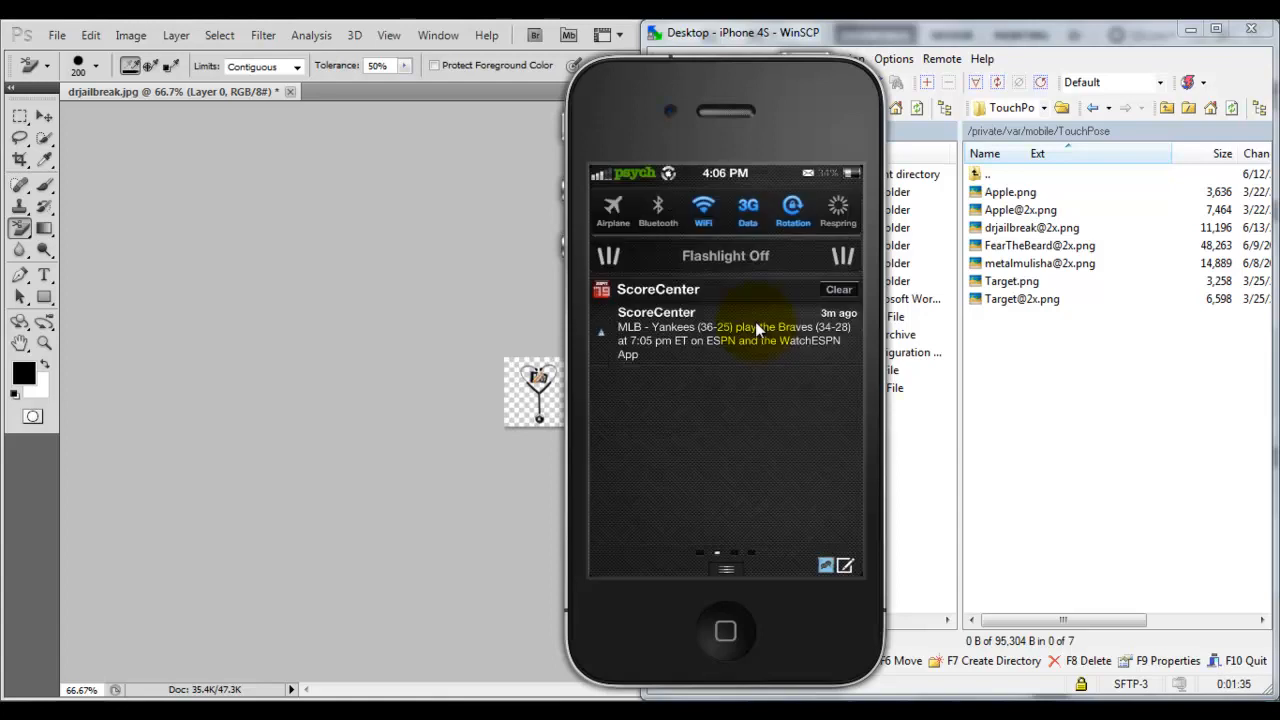
{"action": "left_click", "coordinate": [839, 289]}
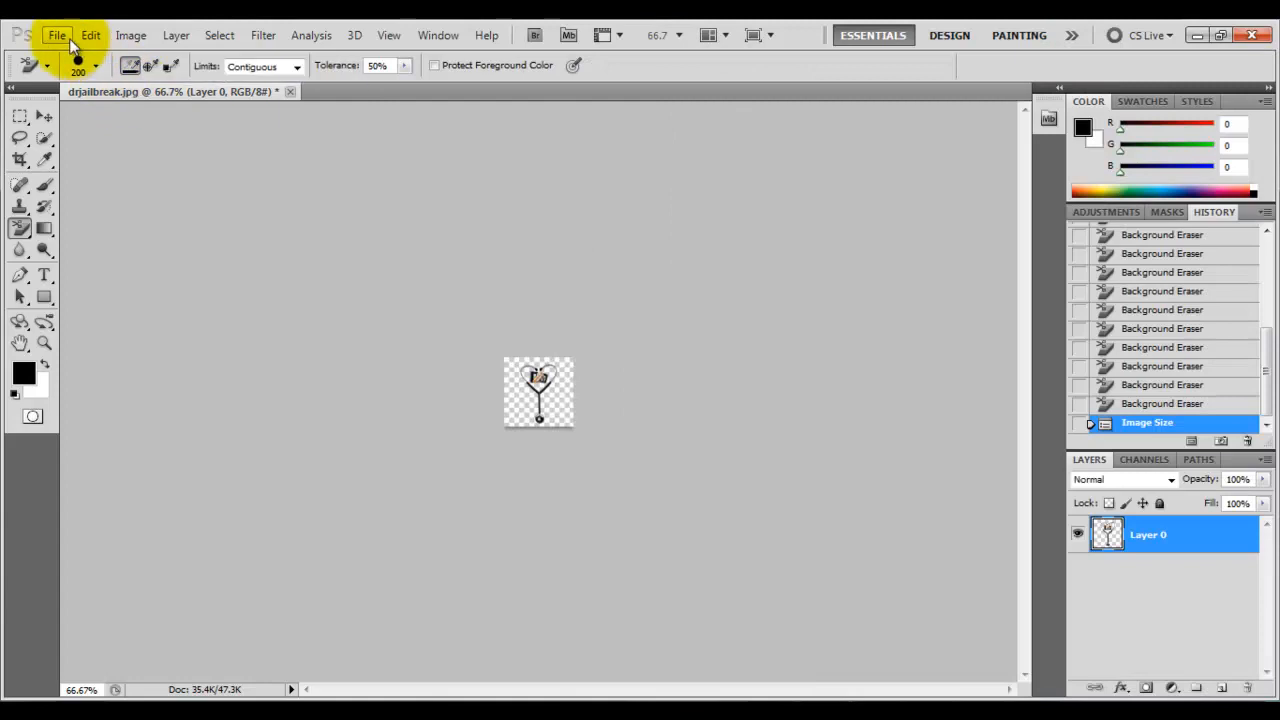
Step: Step back in History and resize the logo to larger pixel dimensions
{"action": "left_click", "coordinate": [90, 35]}
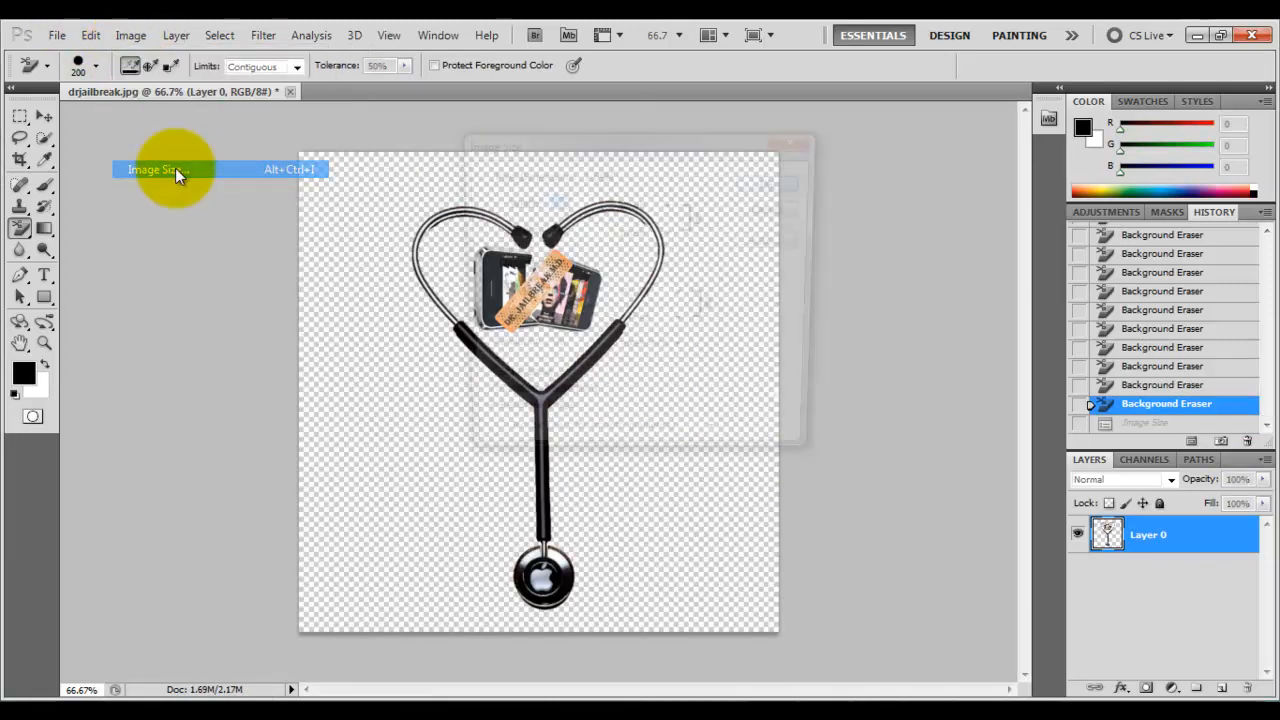
{"action": "left_click", "coordinate": [155, 169]}
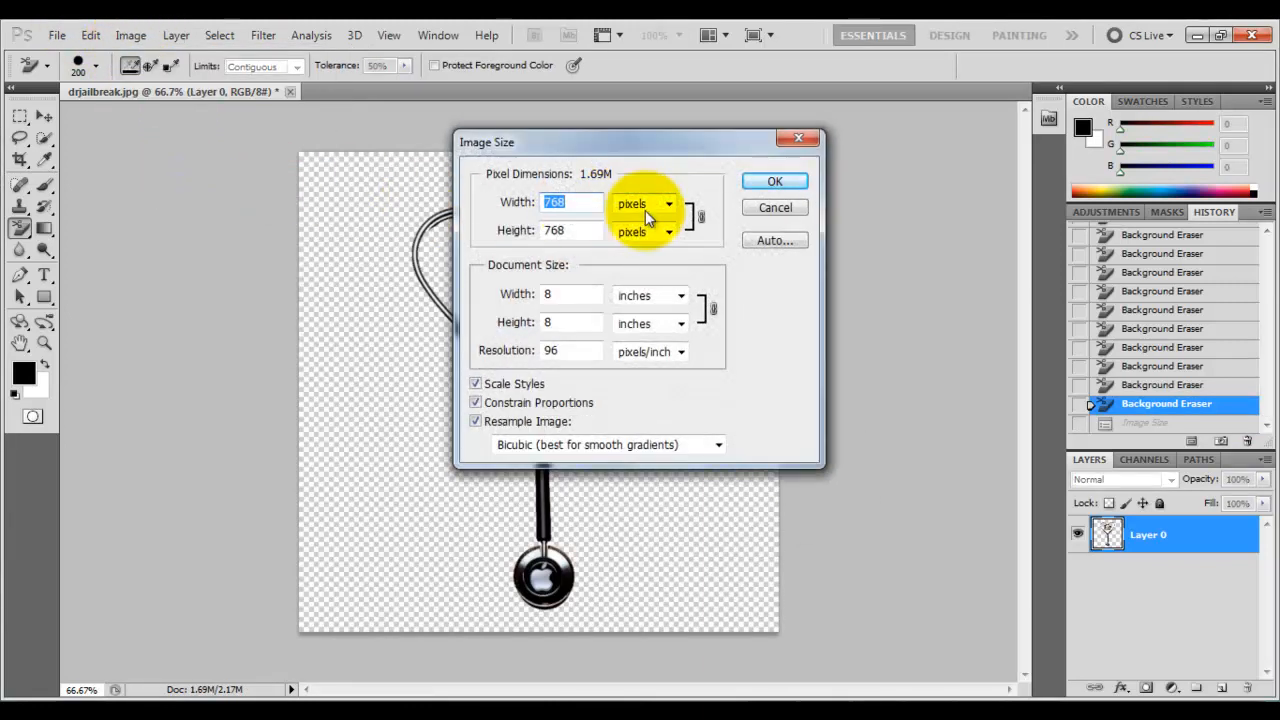
{"action": "left_click", "coordinate": [774, 181]}
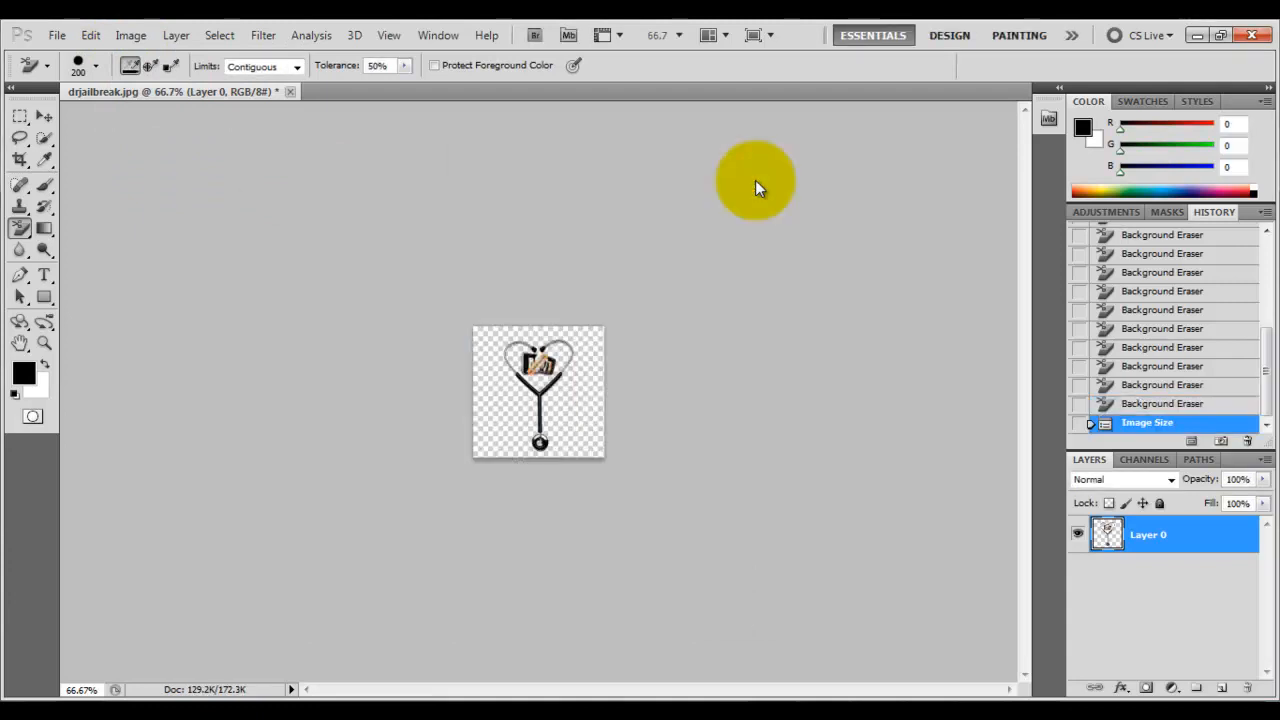
{"action": "left_click", "coordinate": [57, 35]}
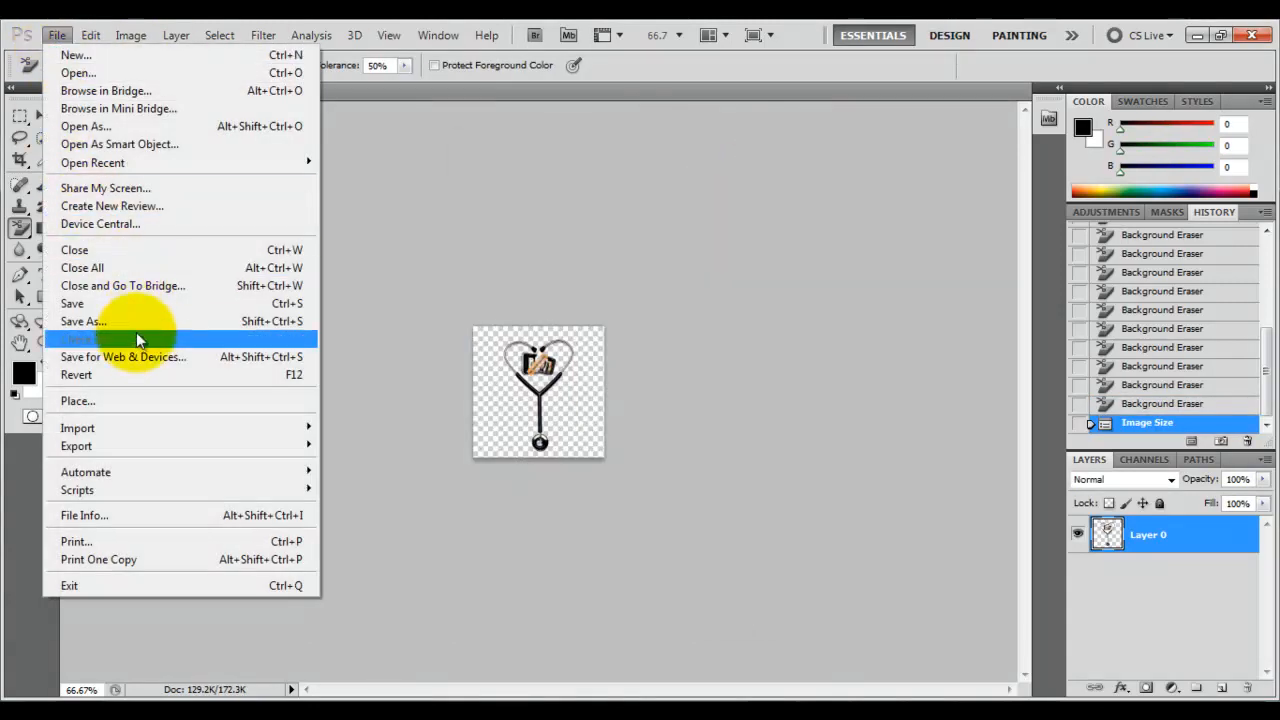
{"action": "left_click", "coordinate": [84, 321]}
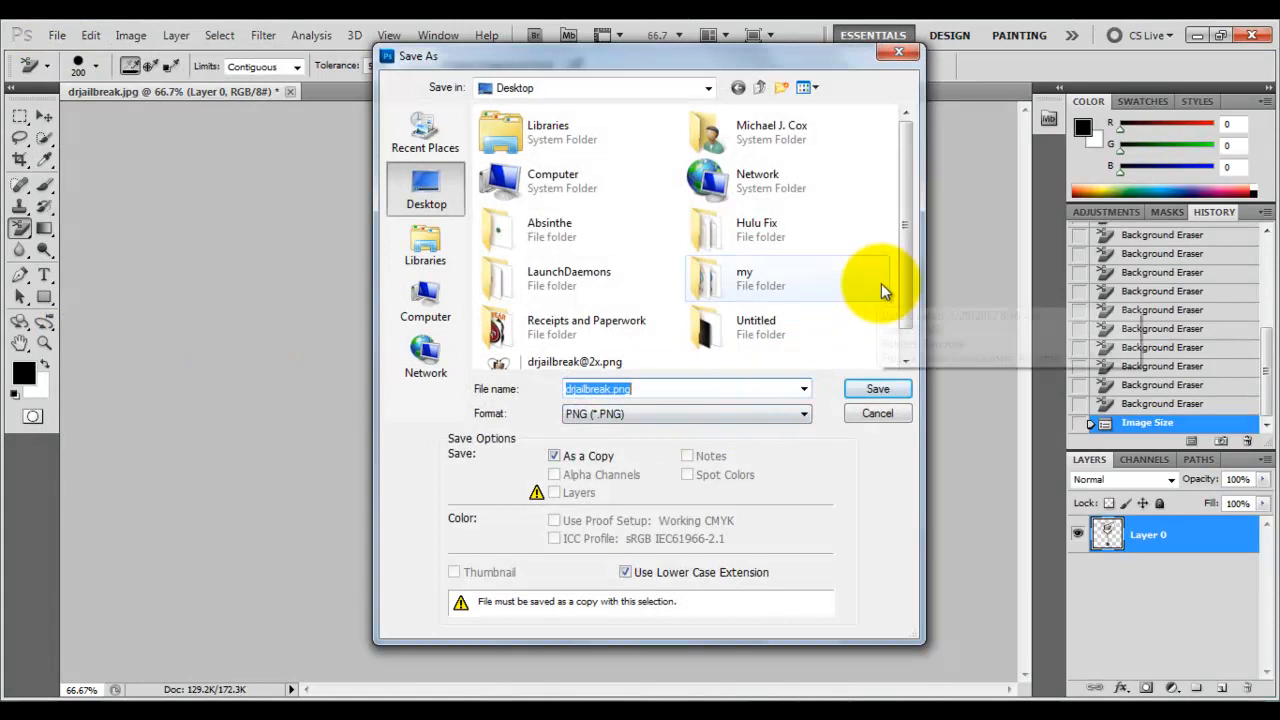
{"action": "left_click", "coordinate": [877, 389]}
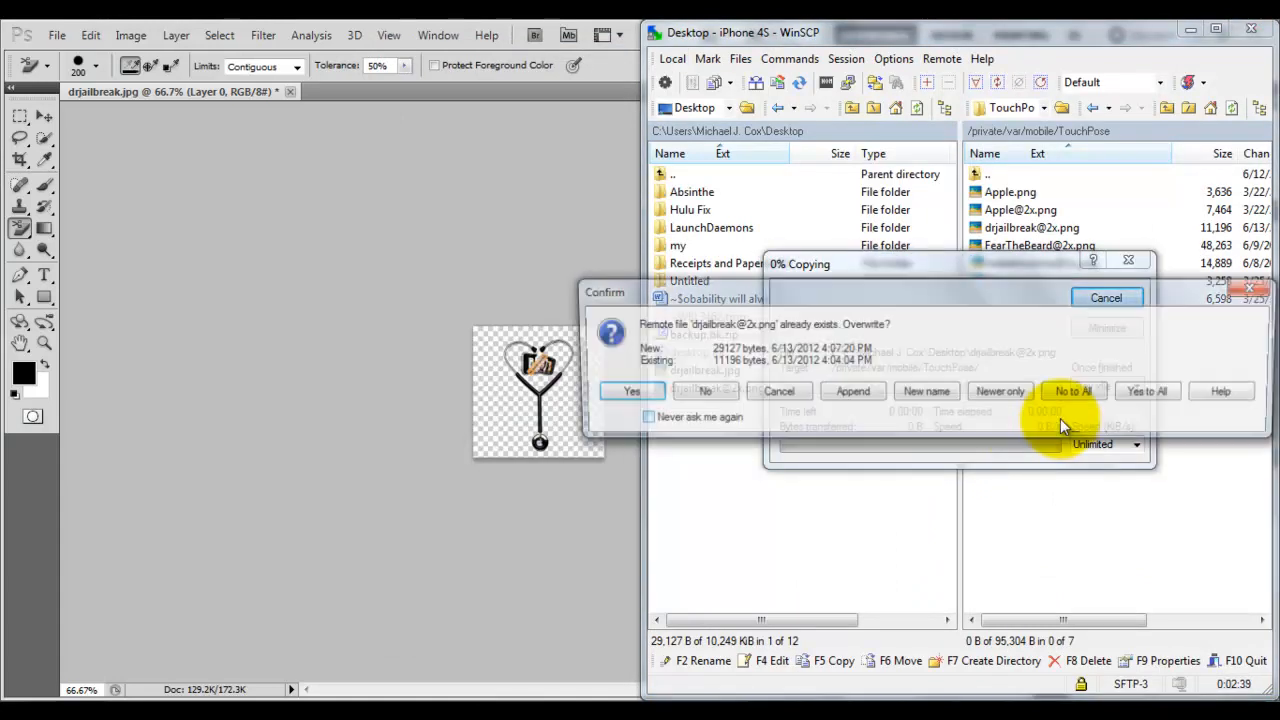
{"action": "left_click", "coordinate": [1073, 391]}
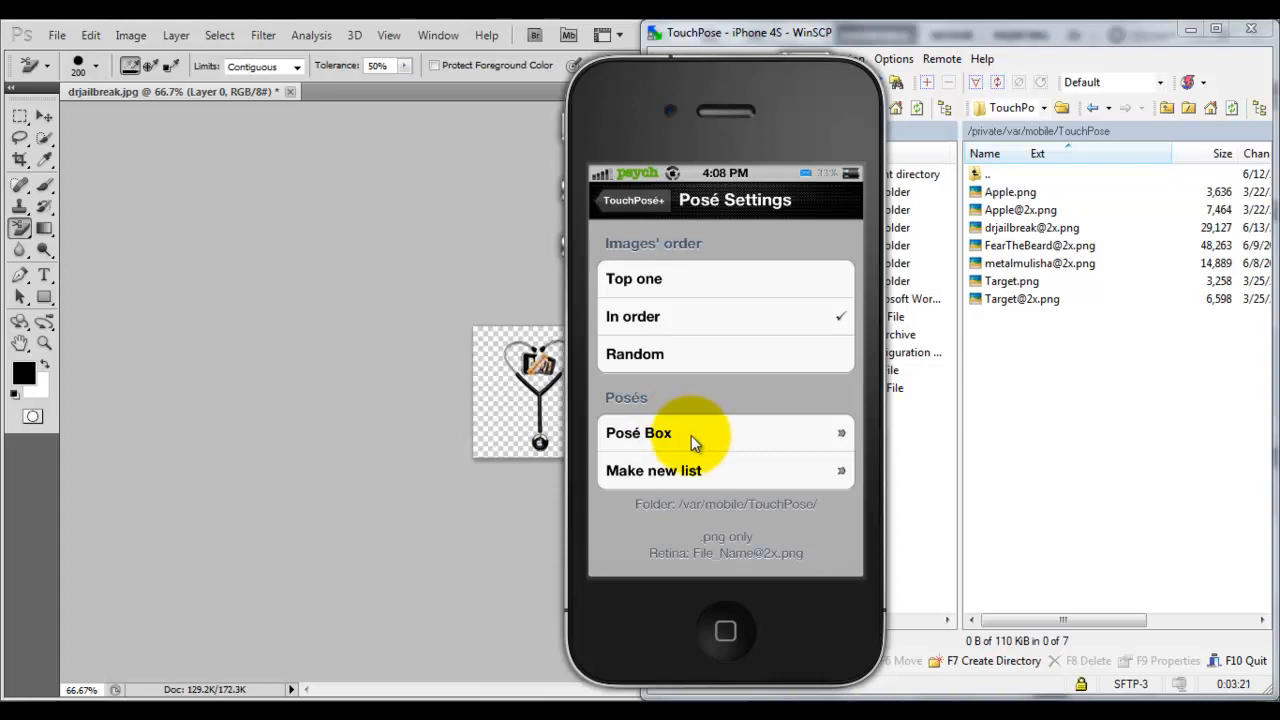
{"action": "left_click", "coordinate": [638, 432]}
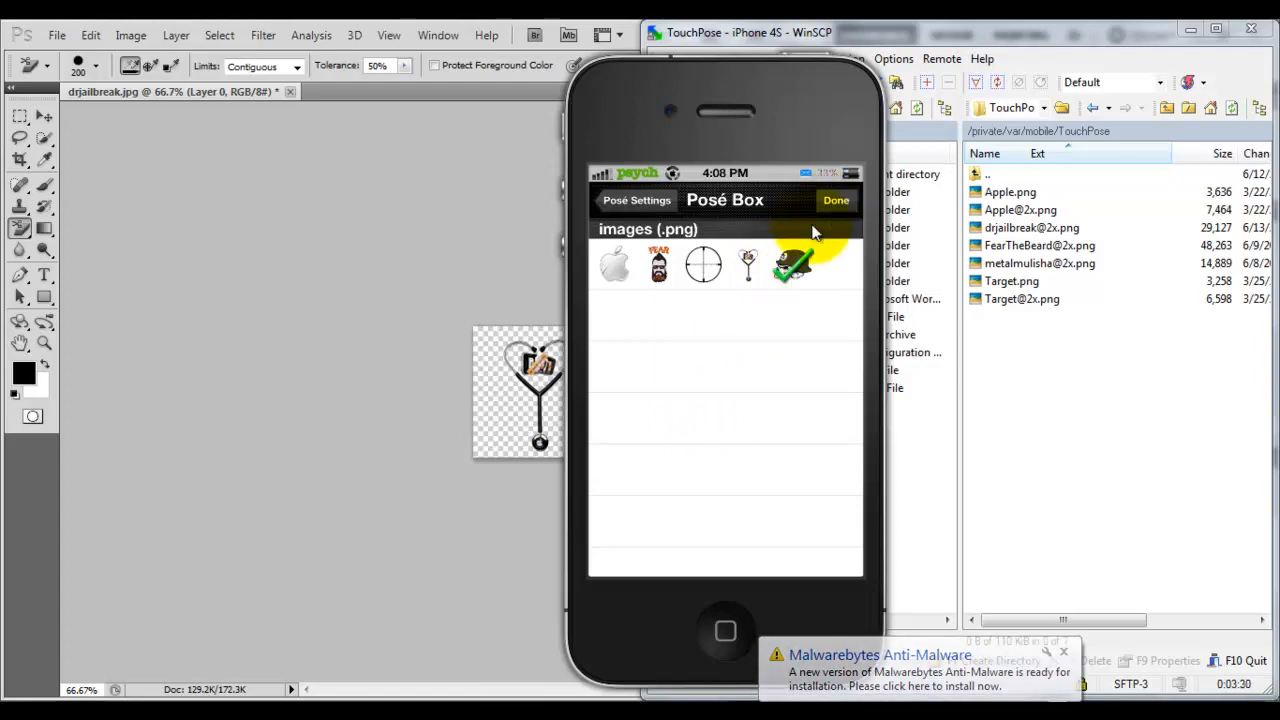
{"action": "left_click", "coordinate": [637, 200]}
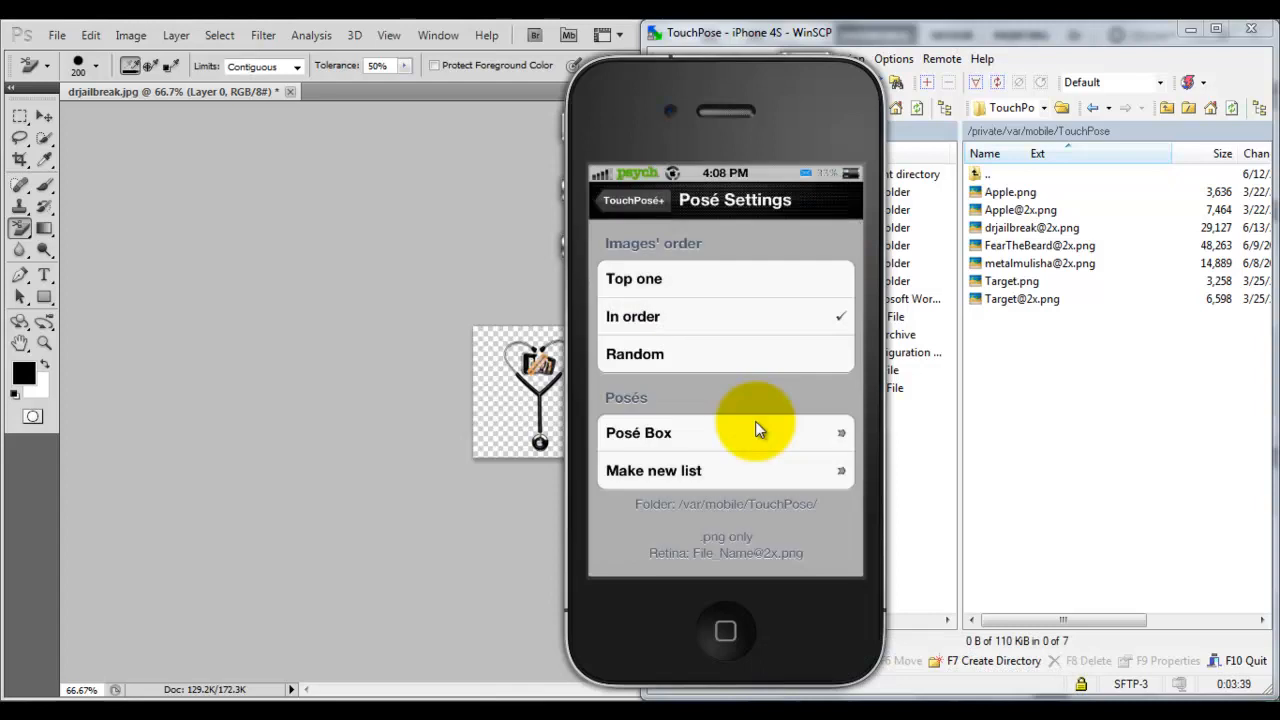
{"action": "left_click", "coordinate": [638, 432]}
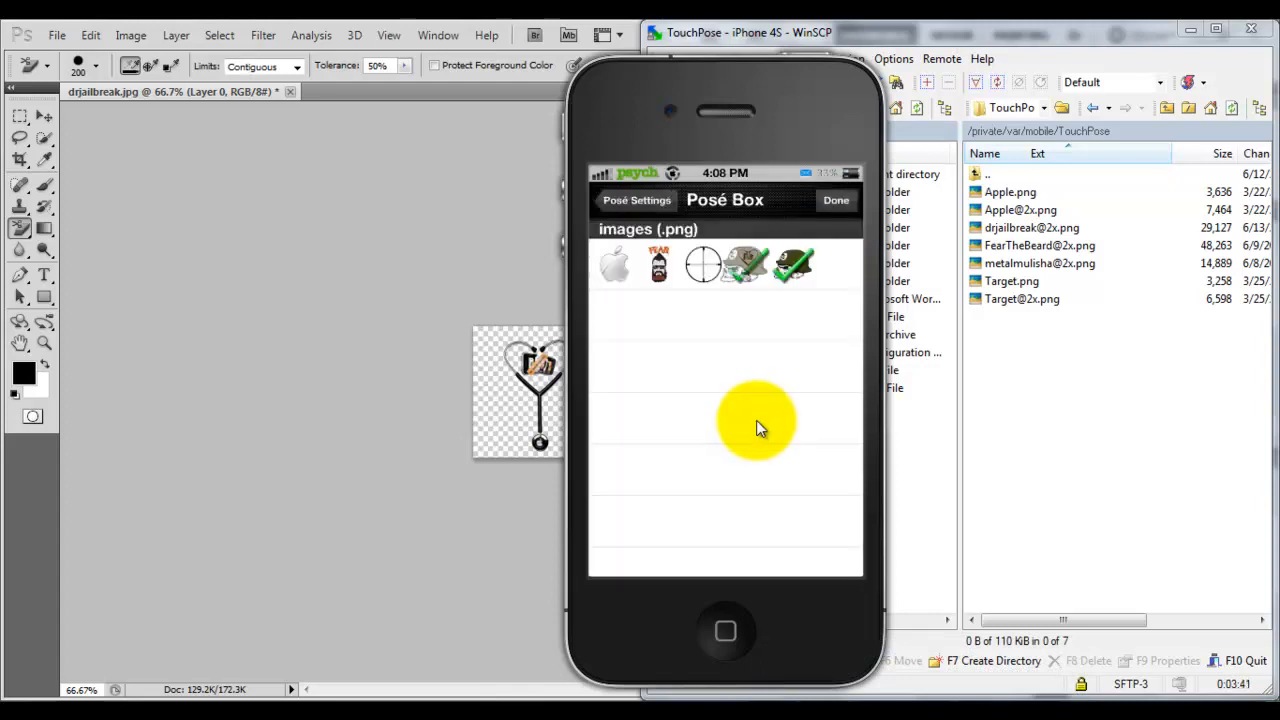
{"action": "left_click", "coordinate": [636, 200]}
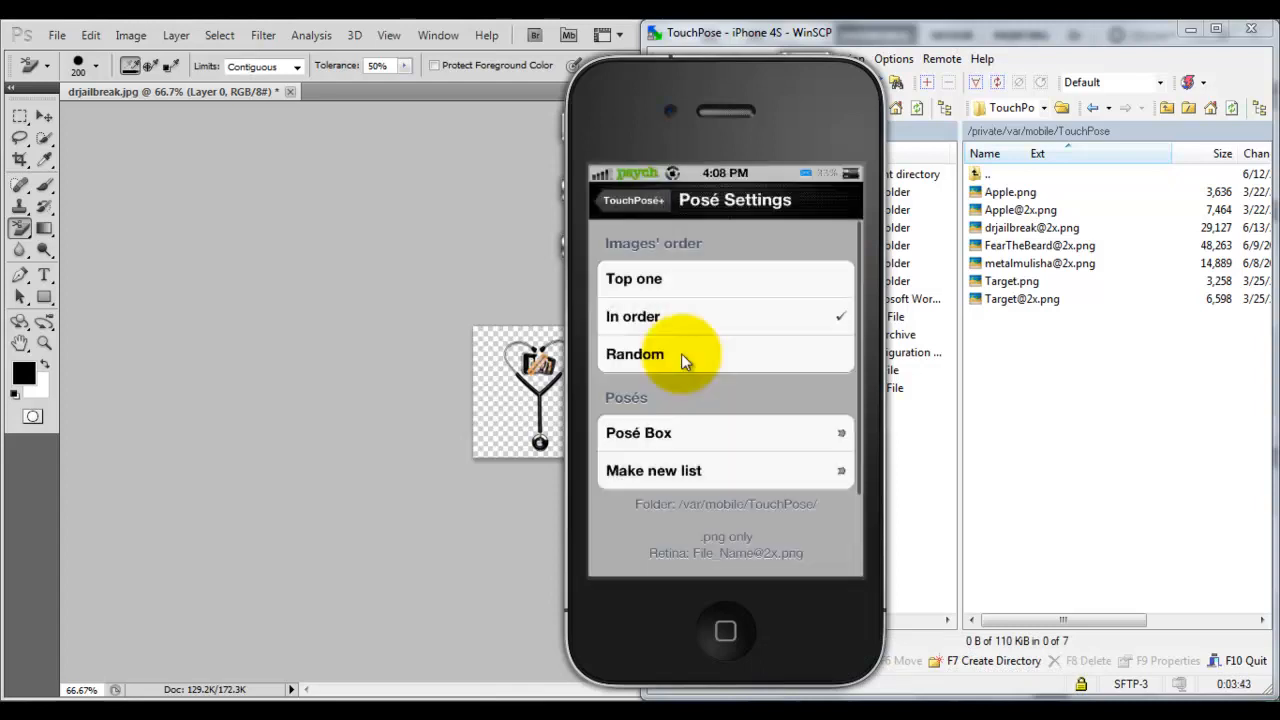